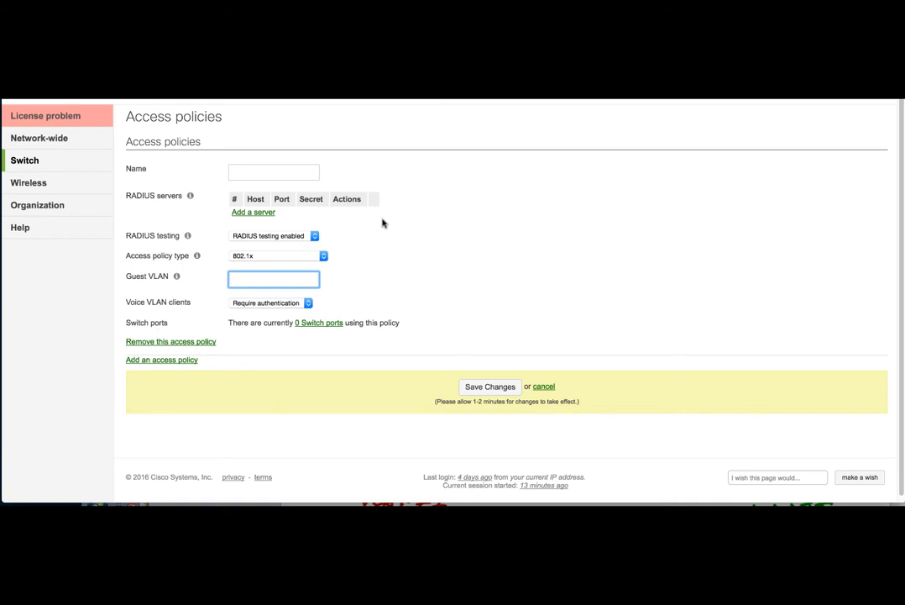
{"action": "mouse_move", "coordinate": [25, 159]}
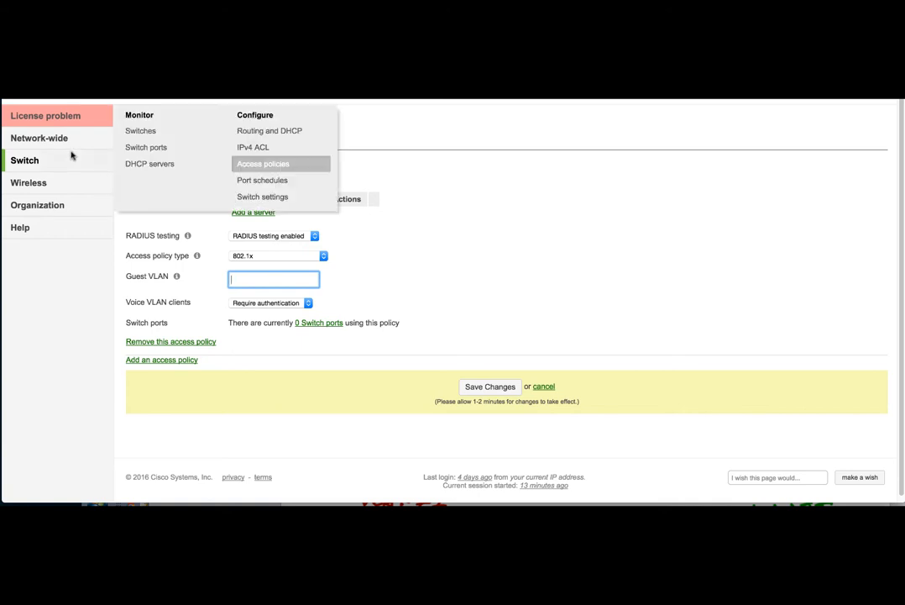
{"action": "mouse_move", "coordinate": [65, 161]}
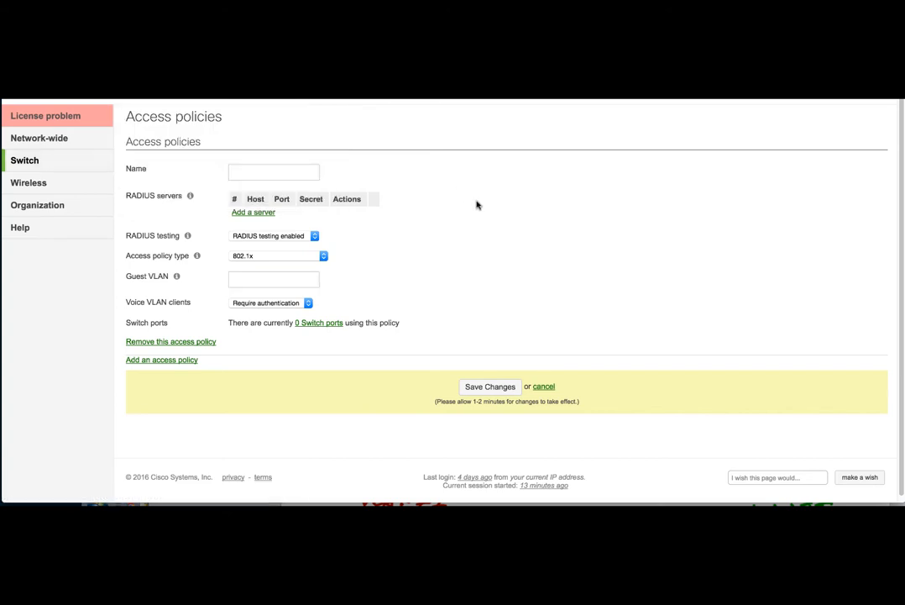
Name the new access policy CCIE_TIM_Access_Policy in the Name field
{"action": "left_click", "coordinate": [273, 173]}
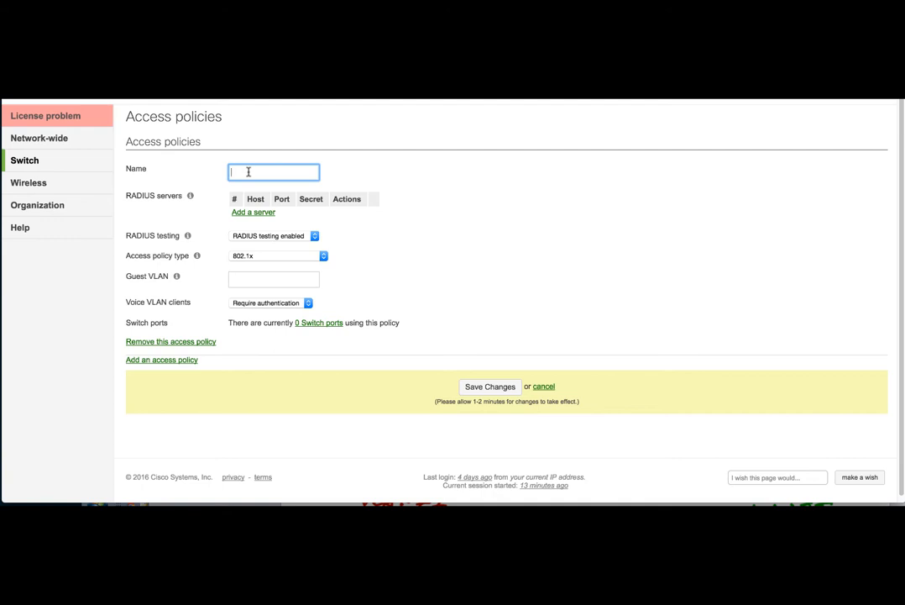
{"action": "type", "text": "CCIE_TIO"}
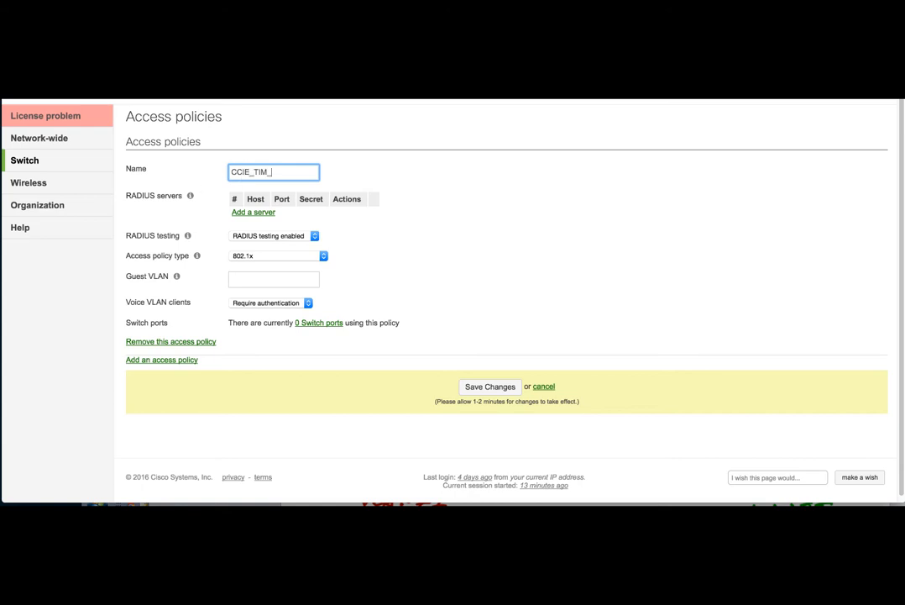
{"action": "type", "text": "AP"}
{"action": "type", "text": "192.168.100."}
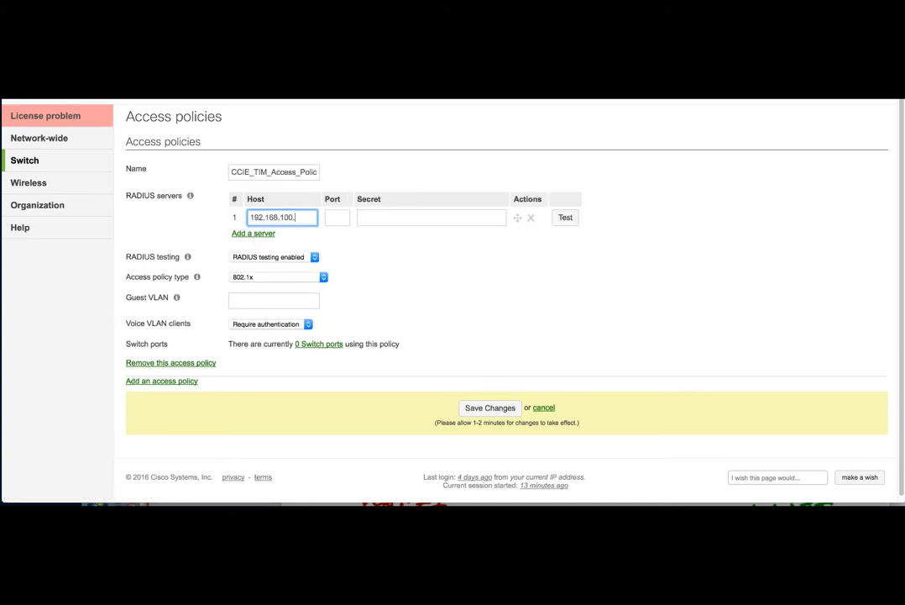
Enter RADIUS server 192.168.100.5 port 1812 with secret, and Guest VLAN 999
{"action": "left_click", "coordinate": [431, 218]}
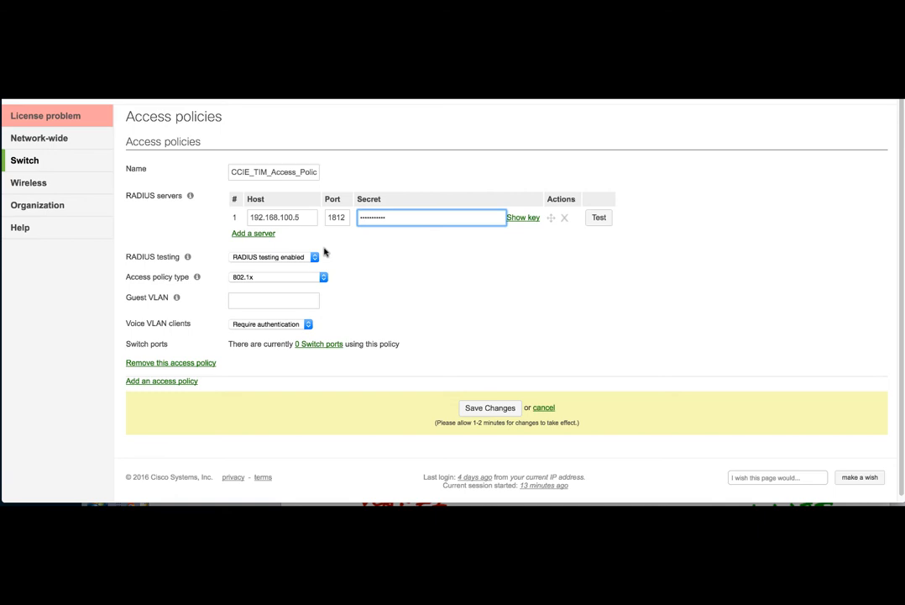
{"action": "mouse_move", "coordinate": [244, 265]}
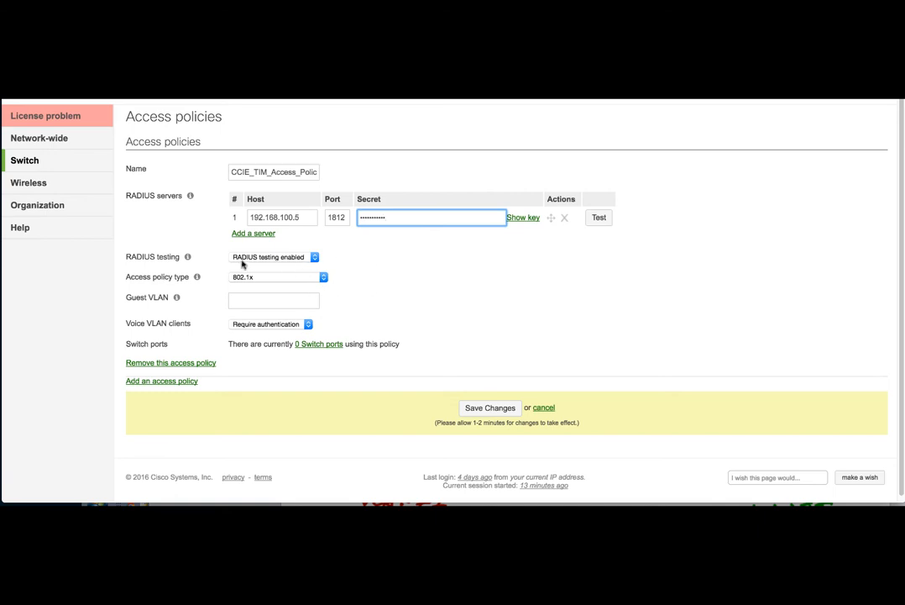
{"action": "mouse_move", "coordinate": [280, 284]}
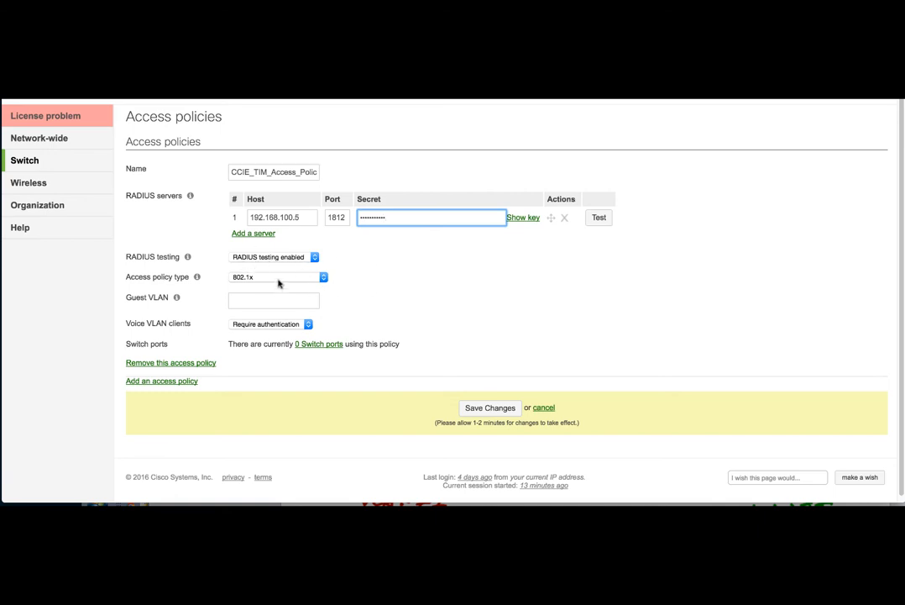
{"action": "mouse_move", "coordinate": [272, 281]}
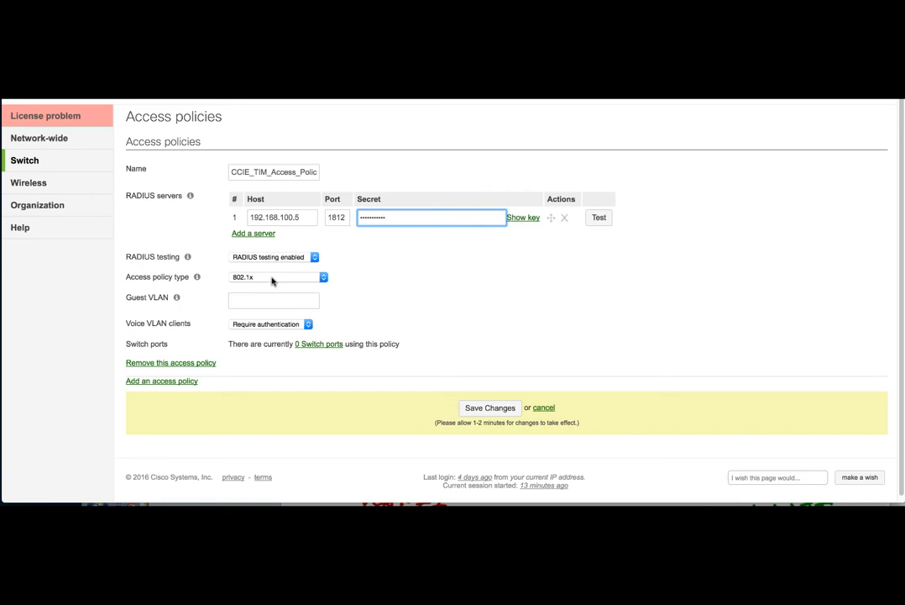
{"action": "mouse_move", "coordinate": [268, 300]}
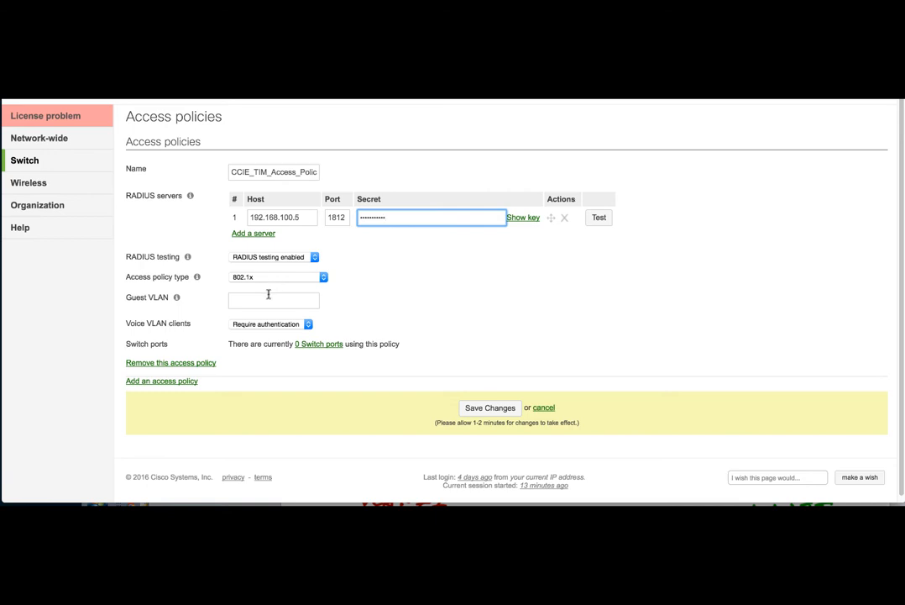
{"action": "left_click", "coordinate": [273, 300]}
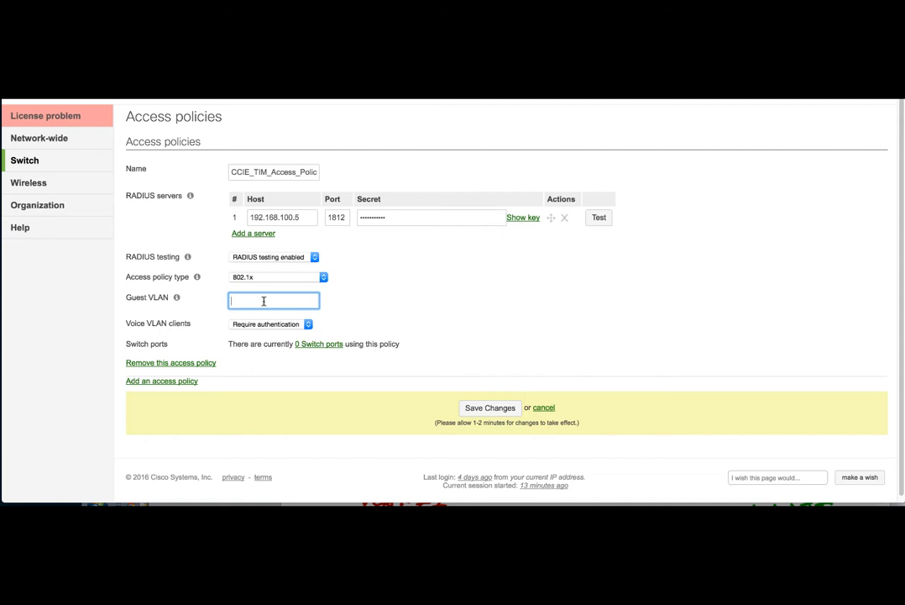
{"action": "type", "text": "999"}
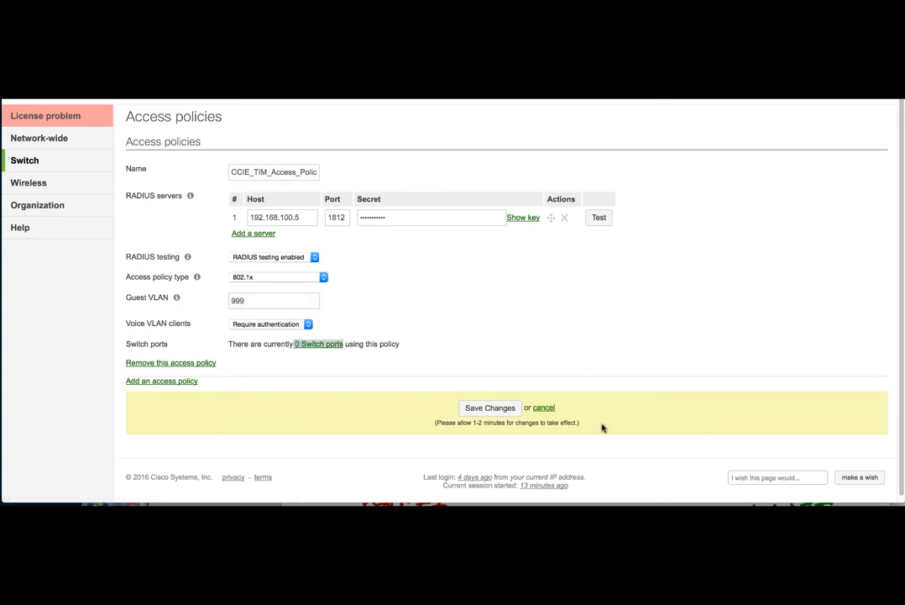
Save the access policy, then select cclietim-sw port 24 in the Switch ports list
{"action": "left_click", "coordinate": [489, 407]}
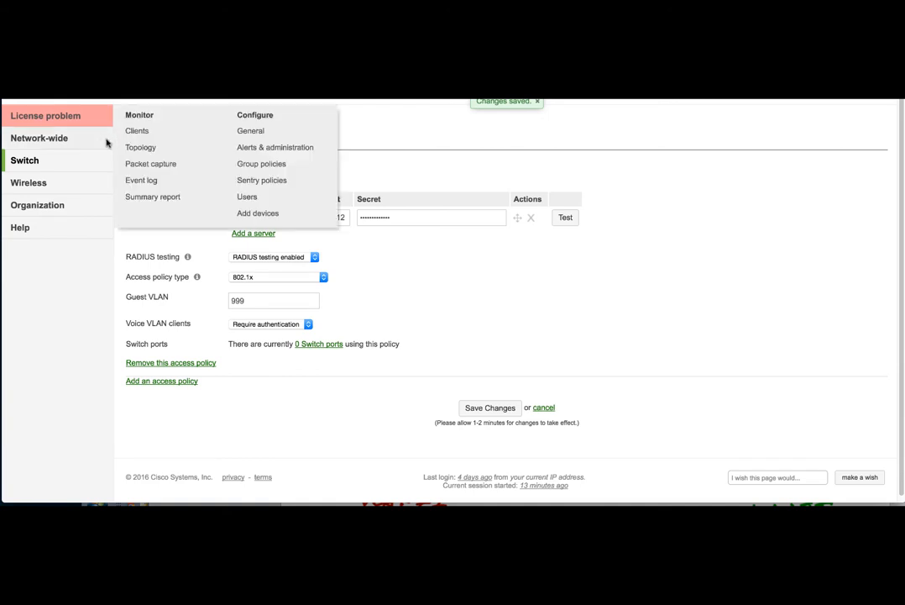
{"action": "left_click", "coordinate": [141, 130]}
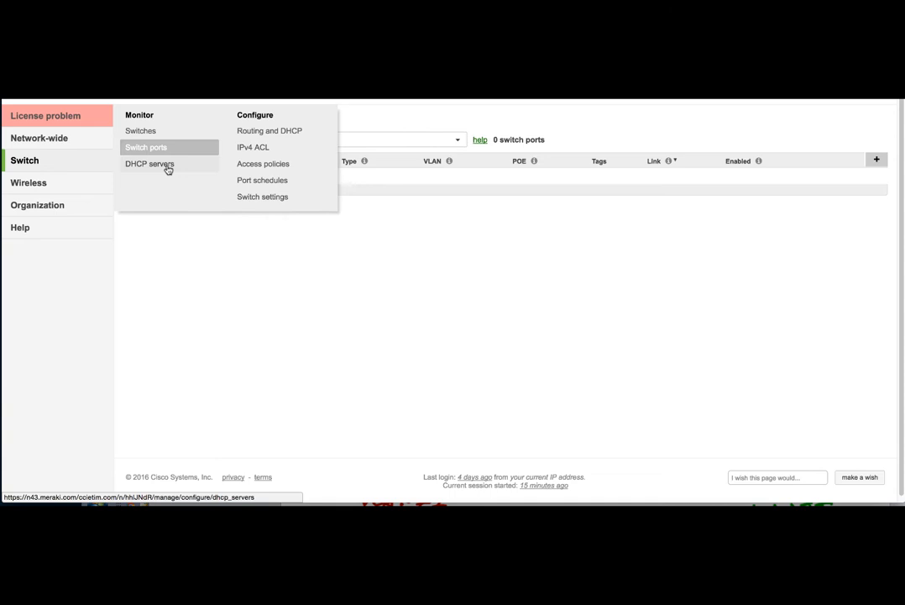
{"action": "left_click", "coordinate": [145, 147]}
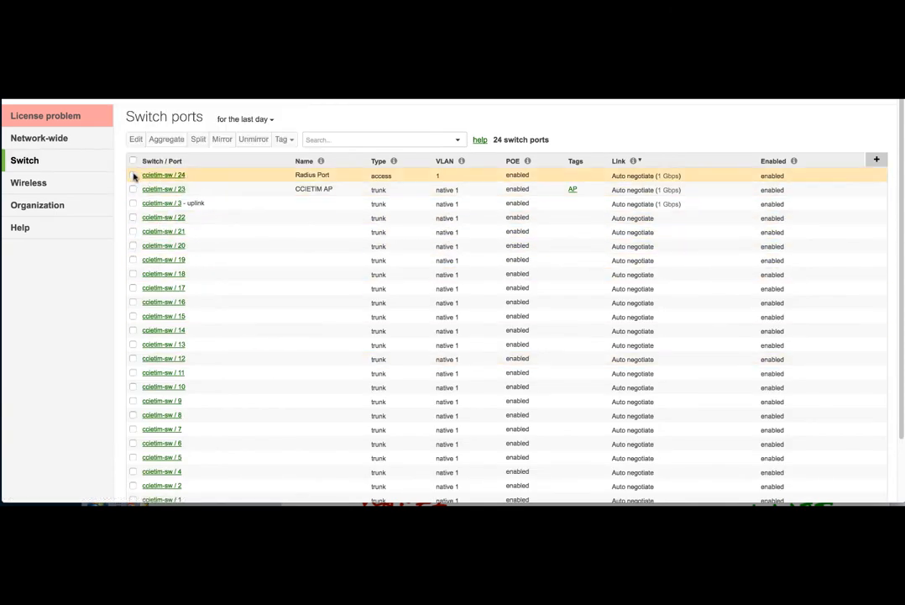
{"action": "left_click", "coordinate": [133, 174]}
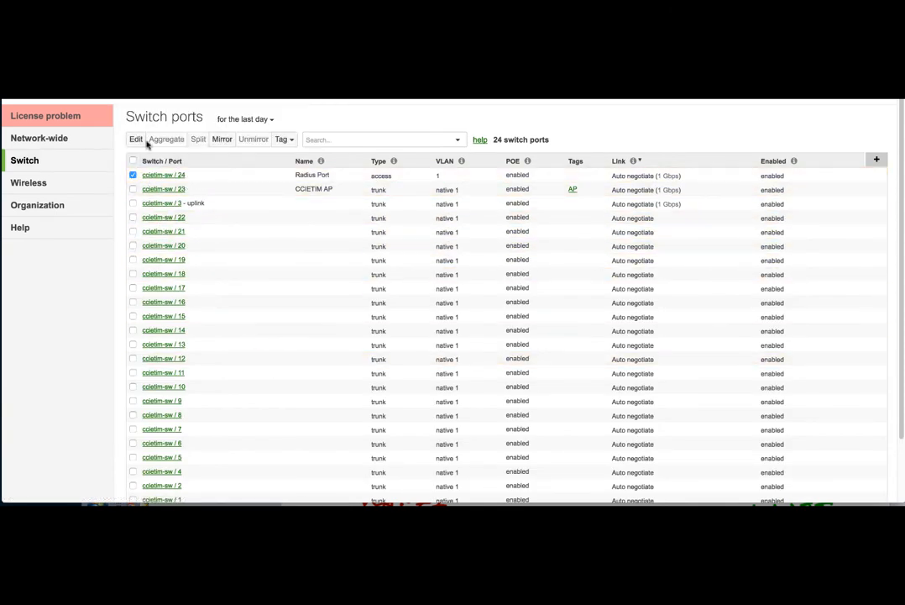
Edit port 24 to use CCIE_TIM_Access_Policy and apply the update to 1 port
{"action": "left_click", "coordinate": [136, 140]}
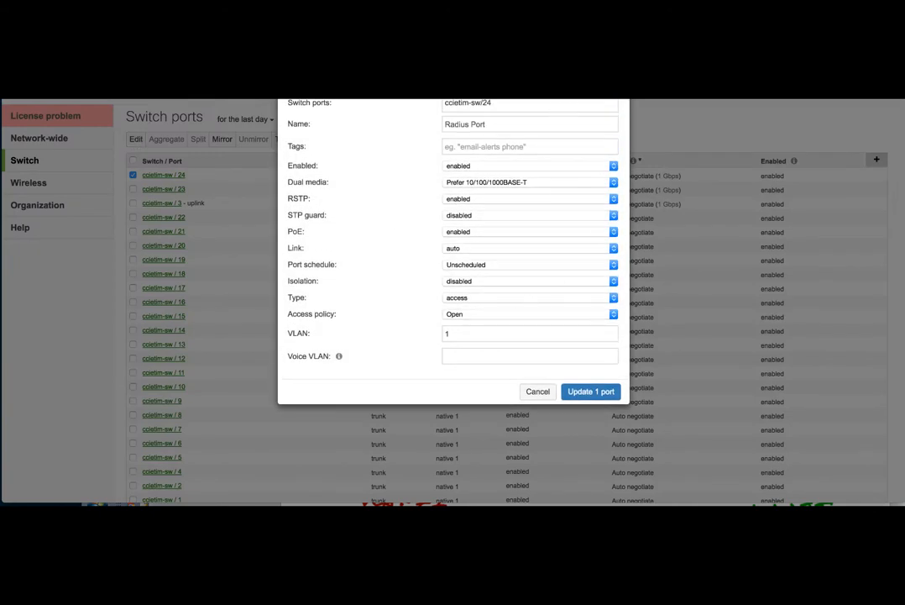
{"action": "mouse_move", "coordinate": [495, 399]}
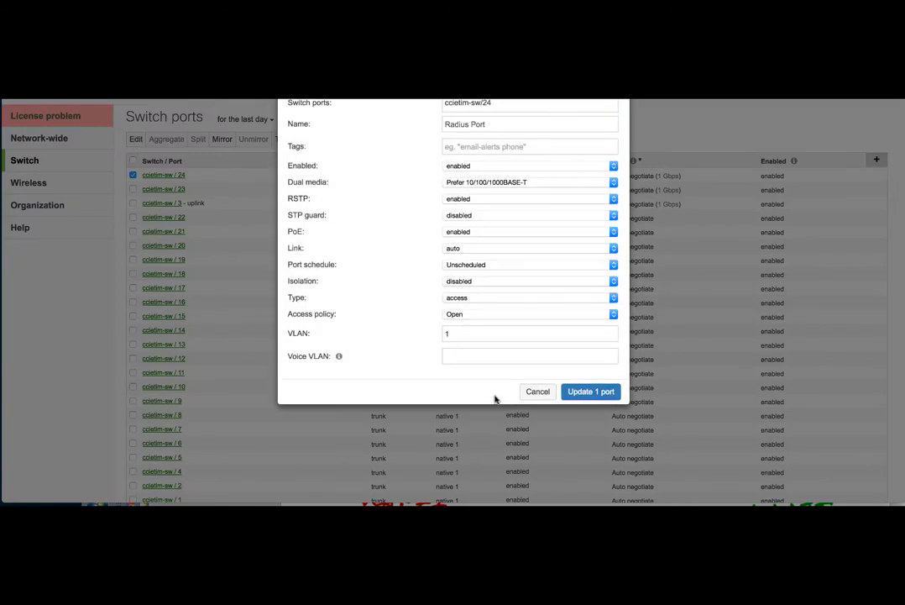
{"action": "mouse_move", "coordinate": [580, 251]}
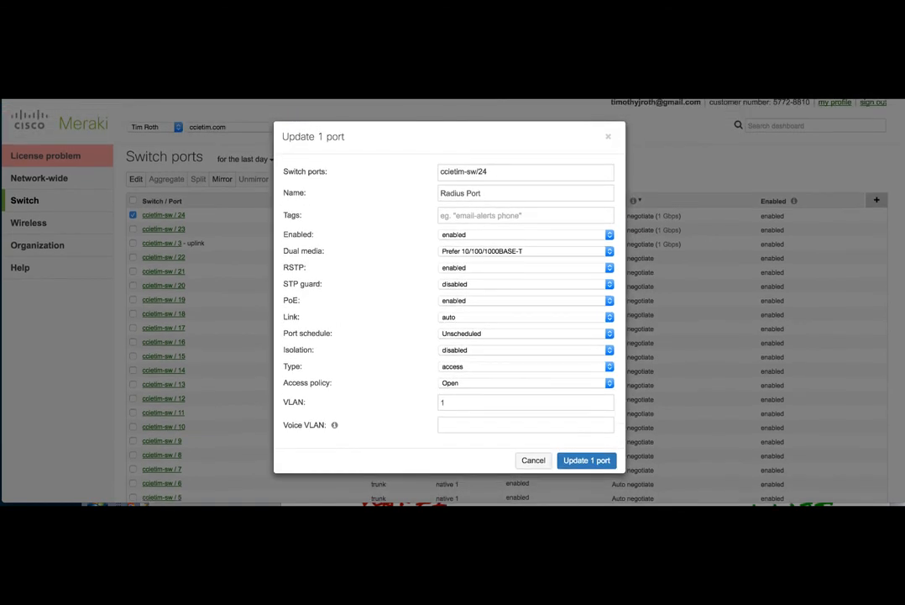
{"action": "mouse_move", "coordinate": [491, 385]}
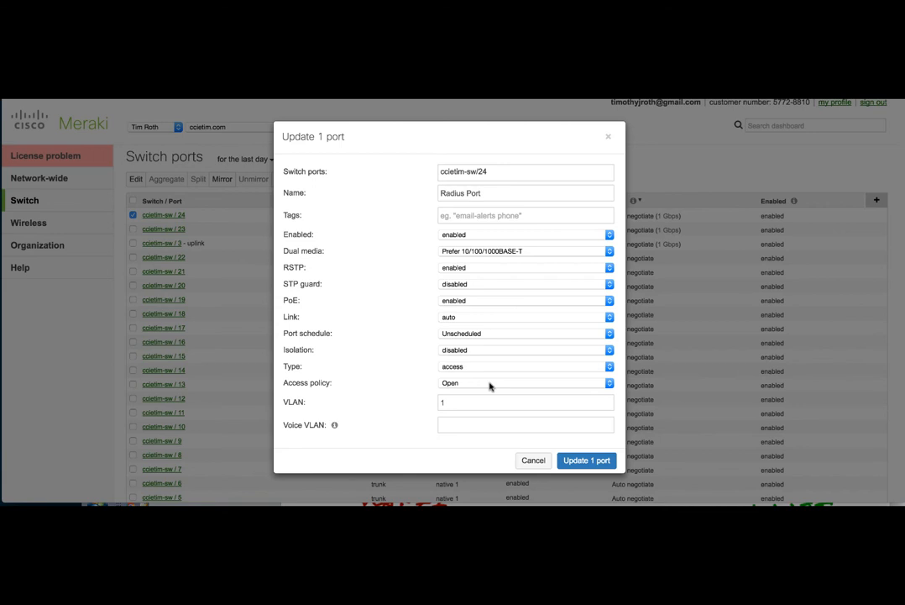
{"action": "left_click", "coordinate": [525, 382]}
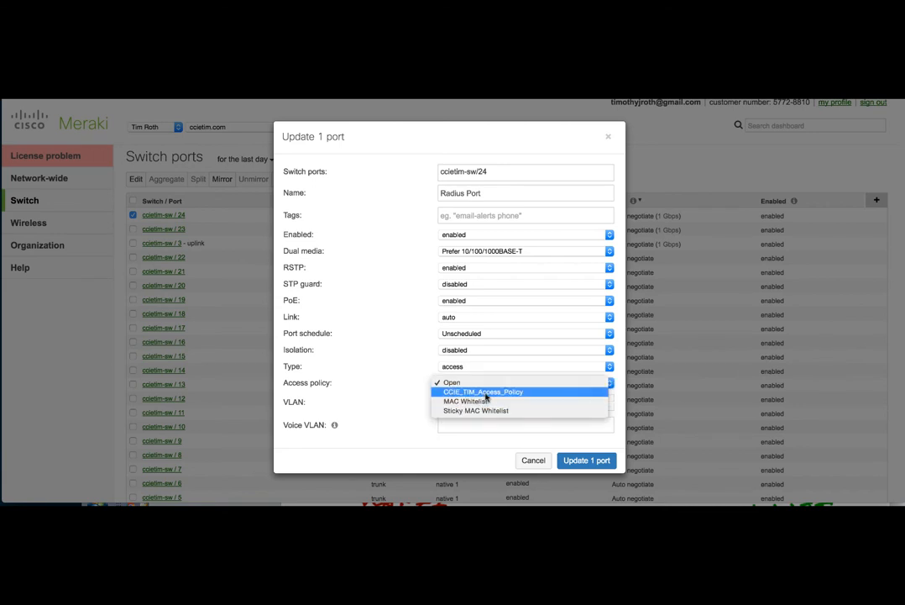
{"action": "mouse_move", "coordinate": [454, 382]}
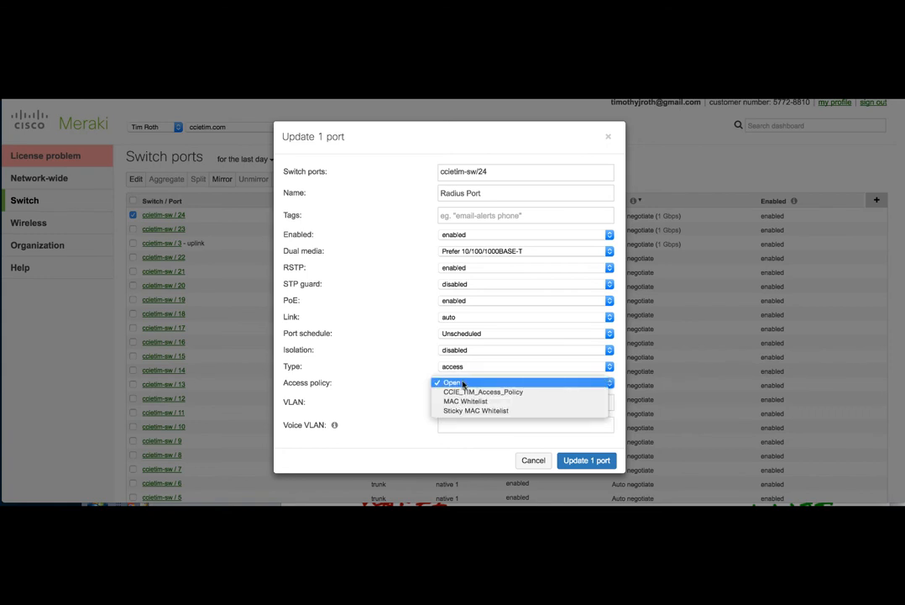
{"action": "left_click", "coordinate": [453, 382]}
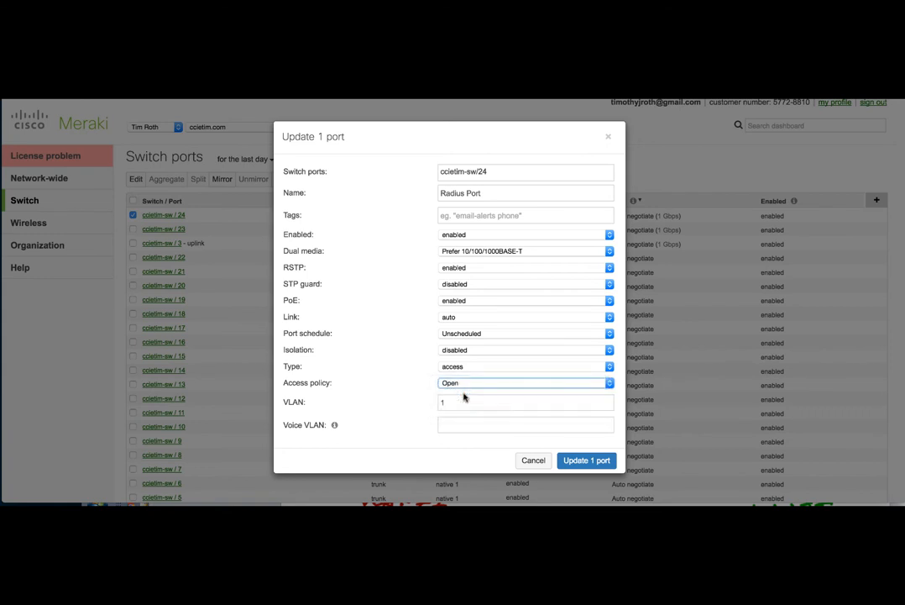
{"action": "left_click", "coordinate": [525, 382]}
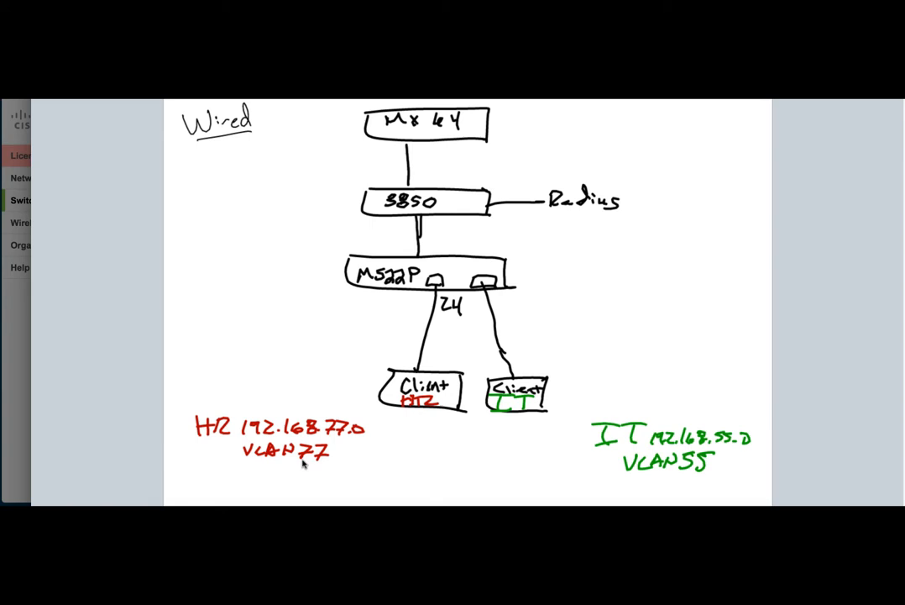
{"action": "mouse_move", "coordinate": [524, 409]}
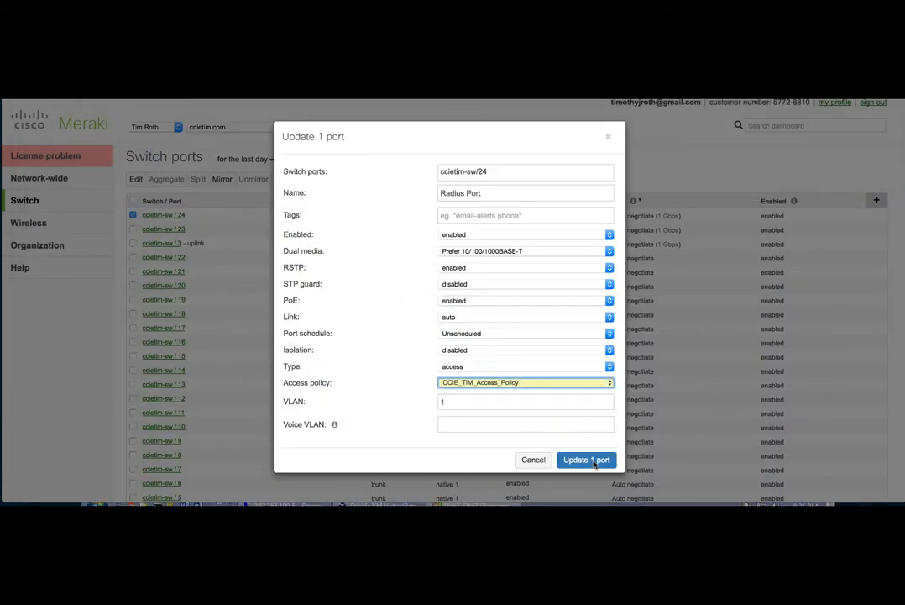
{"action": "left_click", "coordinate": [587, 460]}
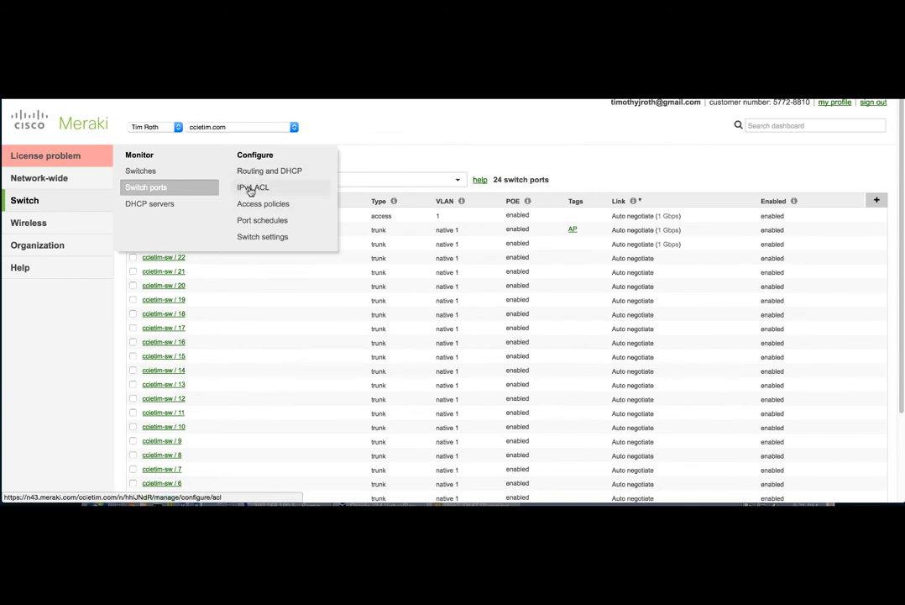
Review the IPv4 ACL deny rule 192.168.77.0/24 to 192.168.0.0/16, Block HR to Local LAN
{"action": "left_click", "coordinate": [252, 187]}
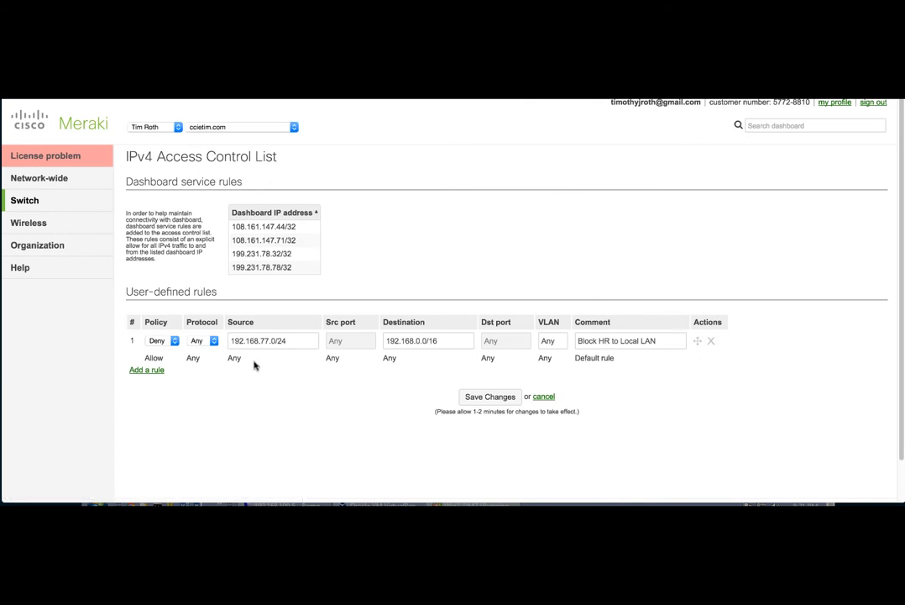
{"action": "left_click", "coordinate": [273, 340]}
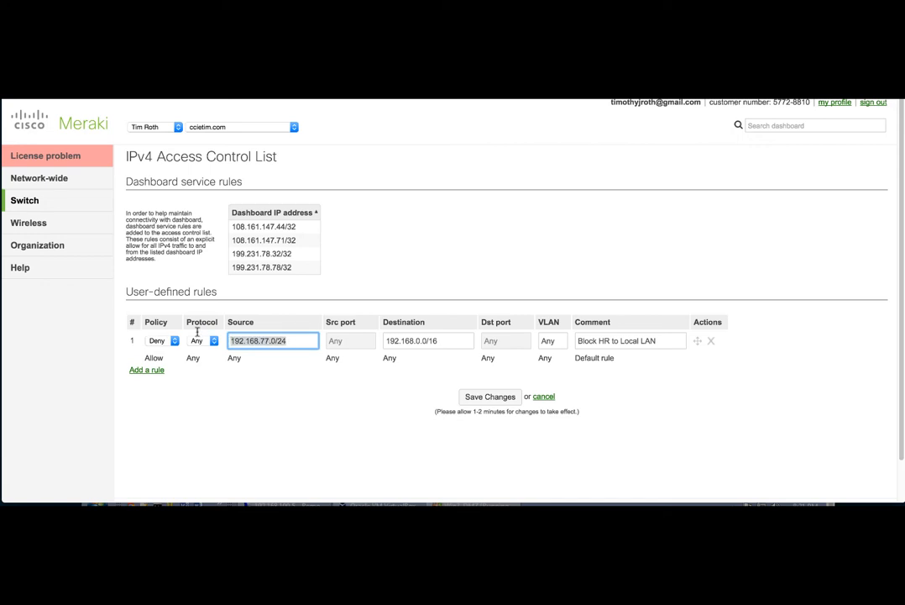
{"action": "mouse_move", "coordinate": [287, 359]}
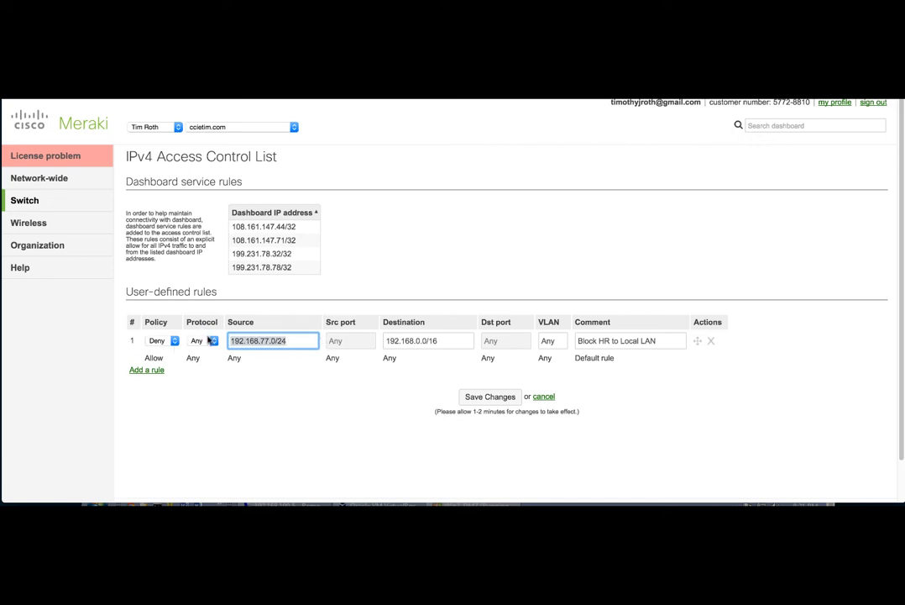
{"action": "mouse_move", "coordinate": [334, 350]}
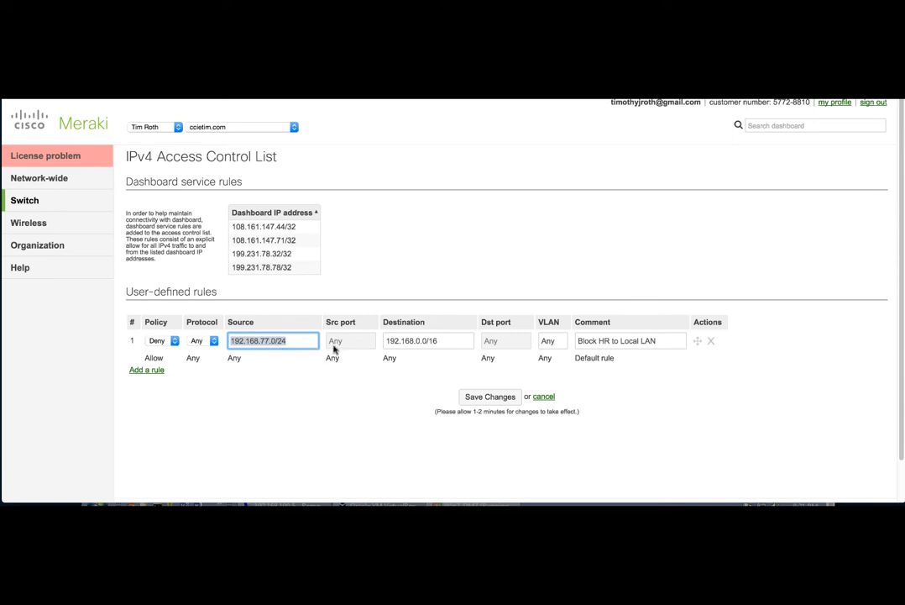
{"action": "left_click", "coordinate": [428, 340]}
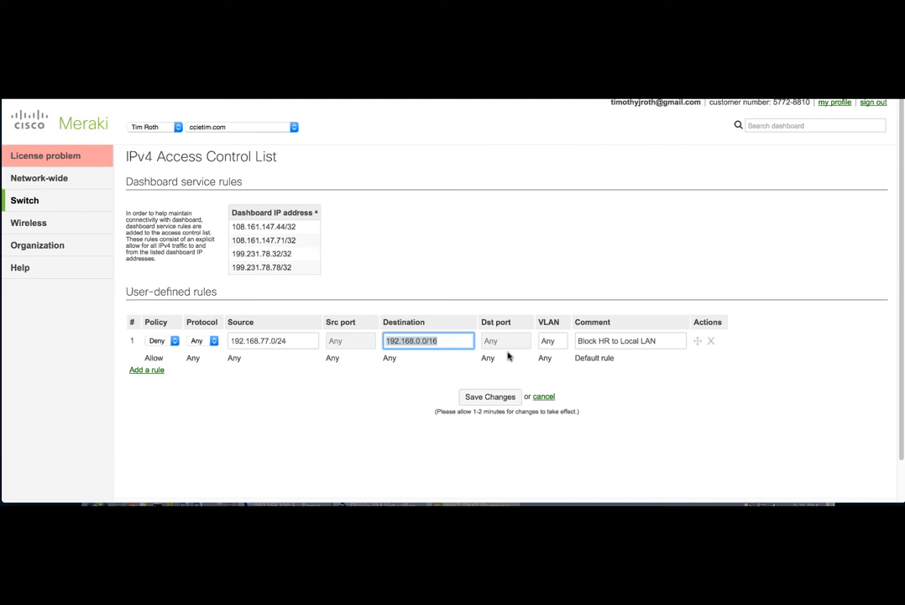
{"action": "left_click", "coordinate": [629, 340]}
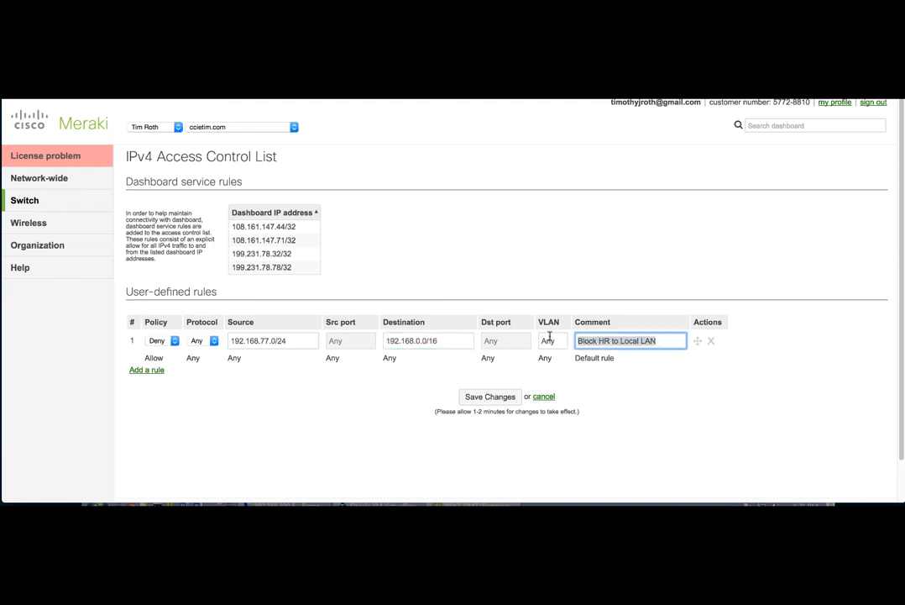
{"action": "left_click", "coordinate": [347, 270]}
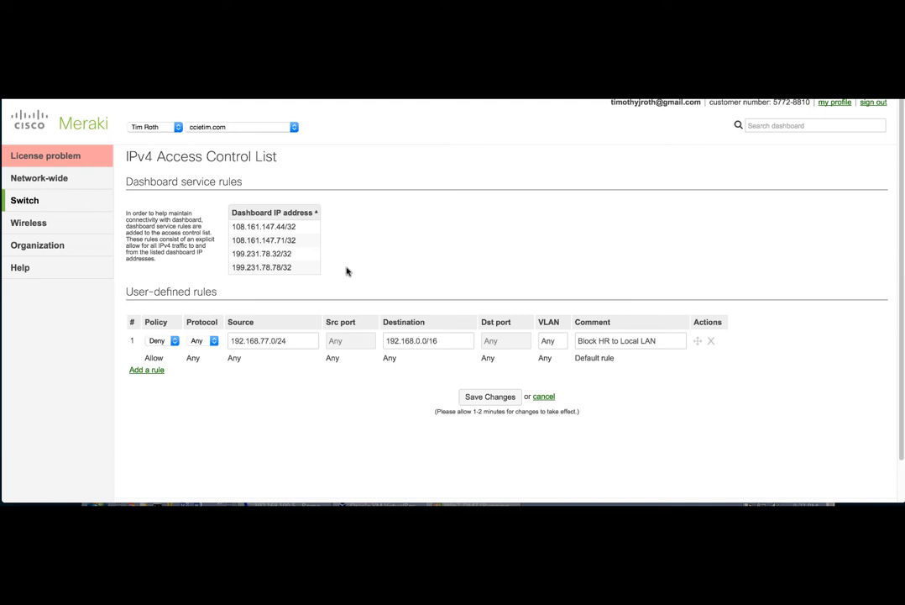
Save the access control list changes
{"action": "left_click", "coordinate": [490, 396]}
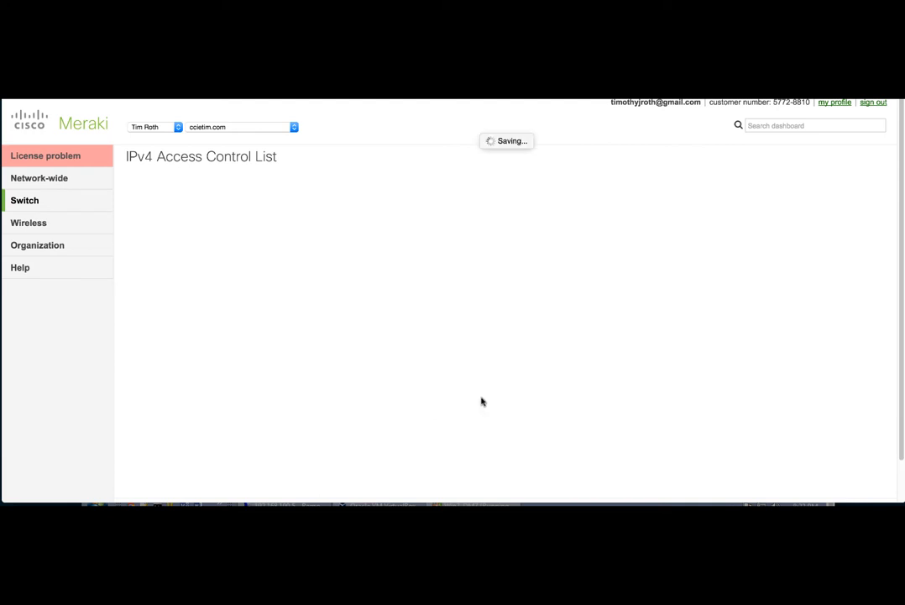
{"action": "left_click", "coordinate": [489, 396]}
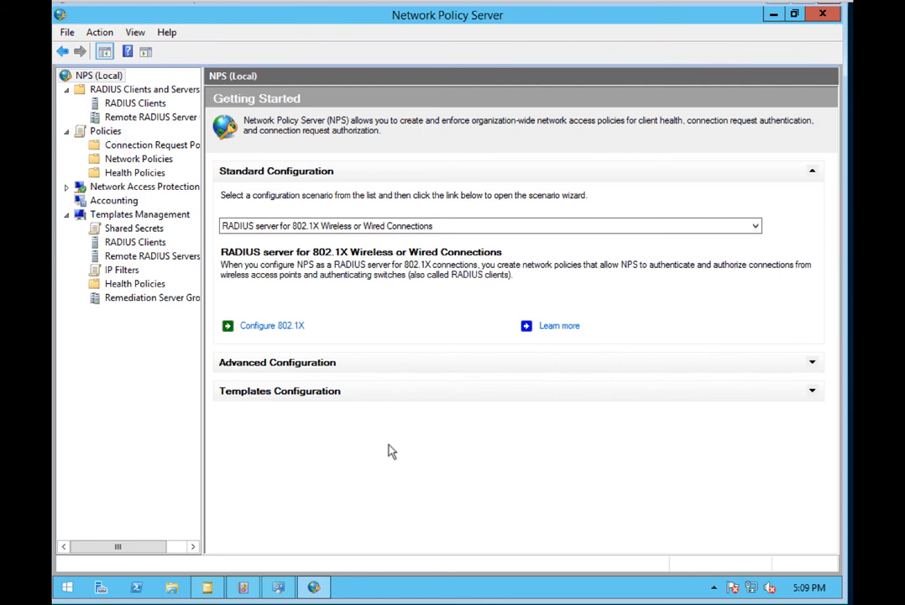
{"action": "mouse_move", "coordinate": [143, 239]}
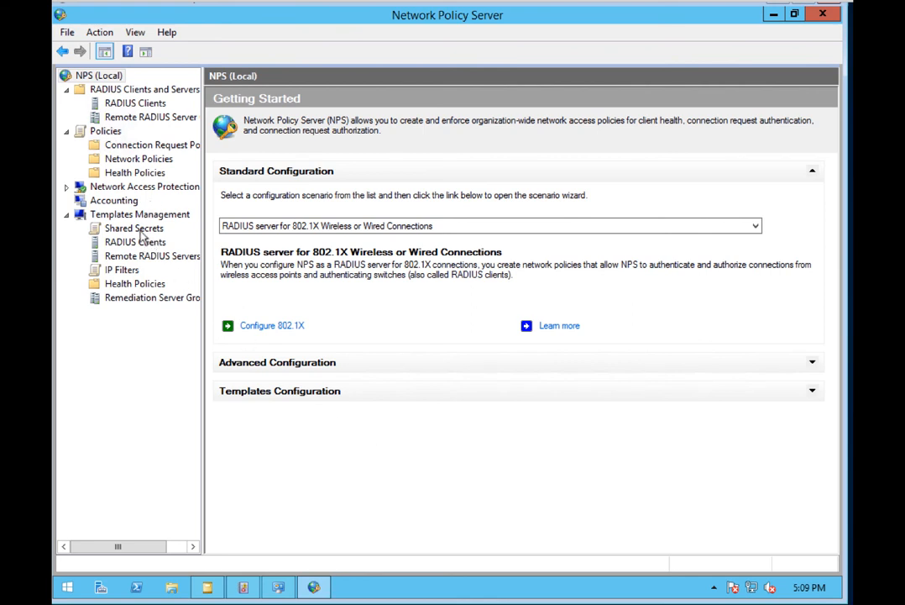
Review Shared Secrets and RADIUS Clients, then launch the Configure 802.1X wizard
{"action": "left_click", "coordinate": [133, 228]}
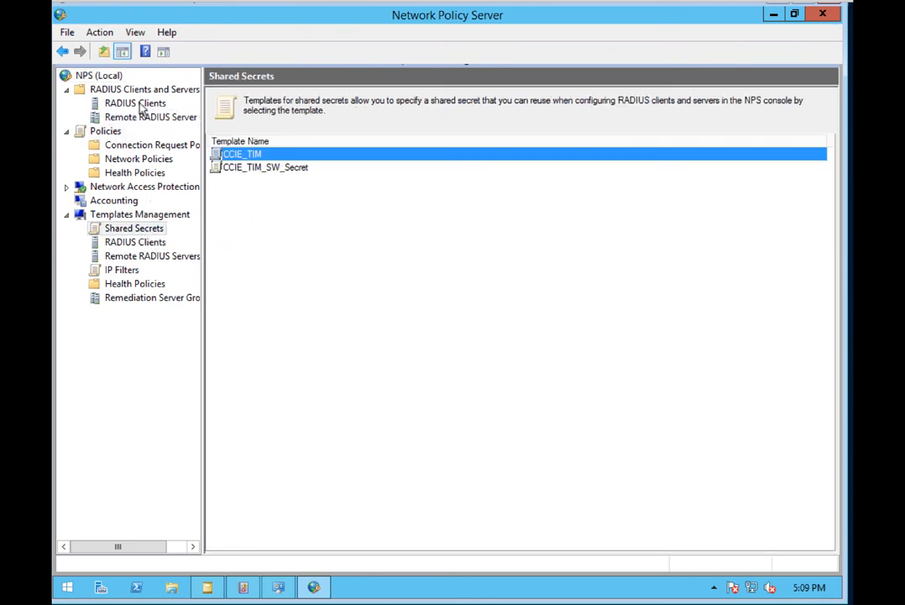
{"action": "left_click", "coordinate": [136, 103]}
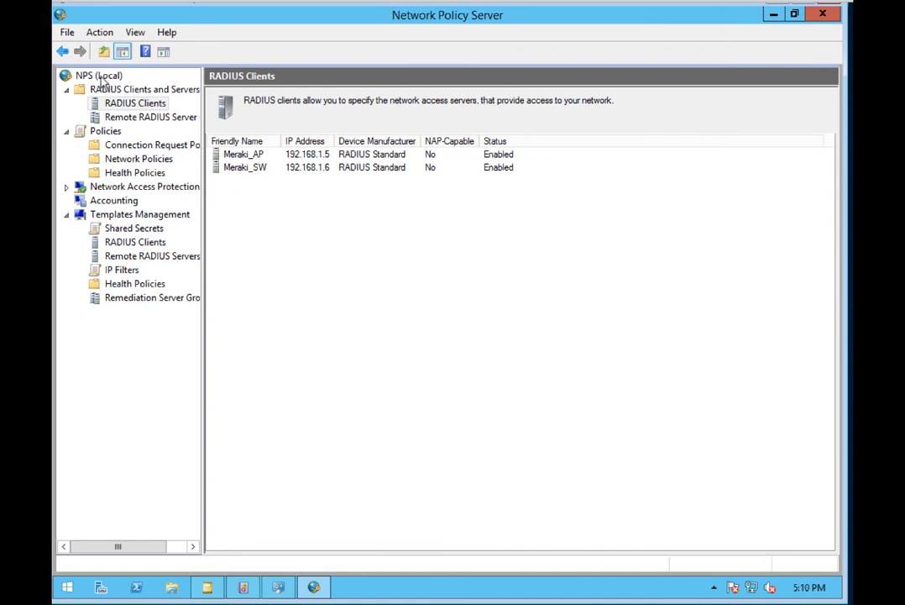
{"action": "left_click", "coordinate": [98, 76]}
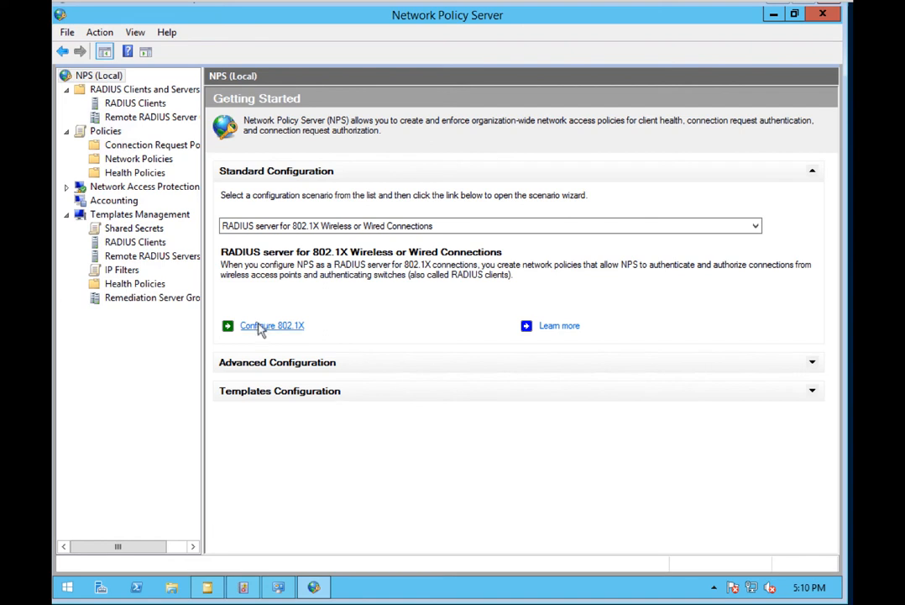
{"action": "left_click", "coordinate": [271, 325]}
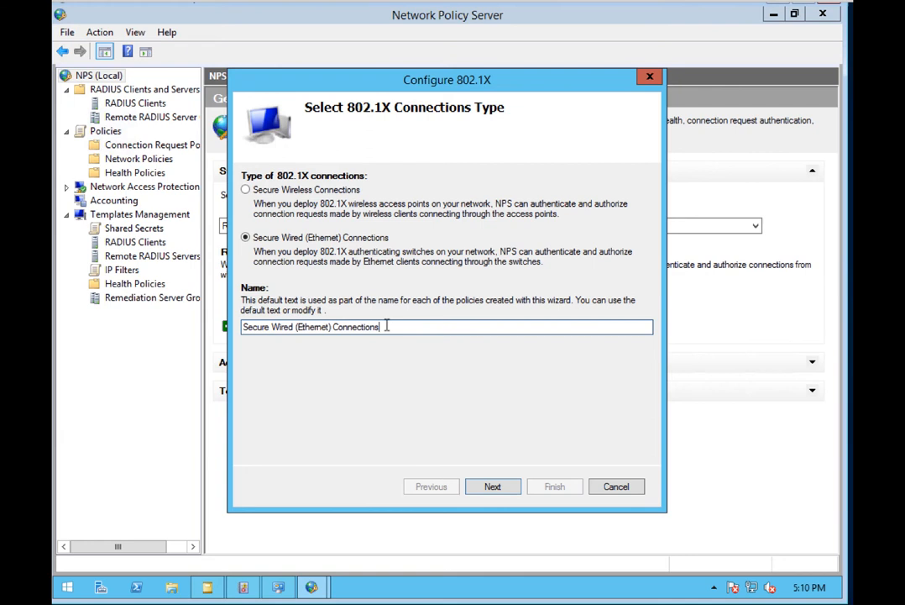
Name the wired policy Secure Wired (Ethernet) Connections_HR, keep existing RADIUS clients and PEAP
{"action": "type", "text": "_H"}
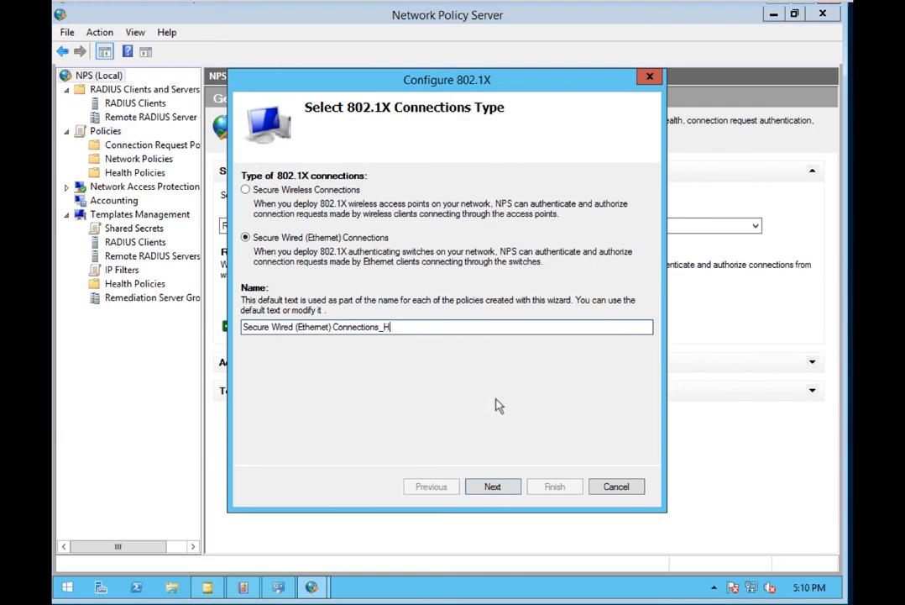
{"action": "type", "text": "R"}
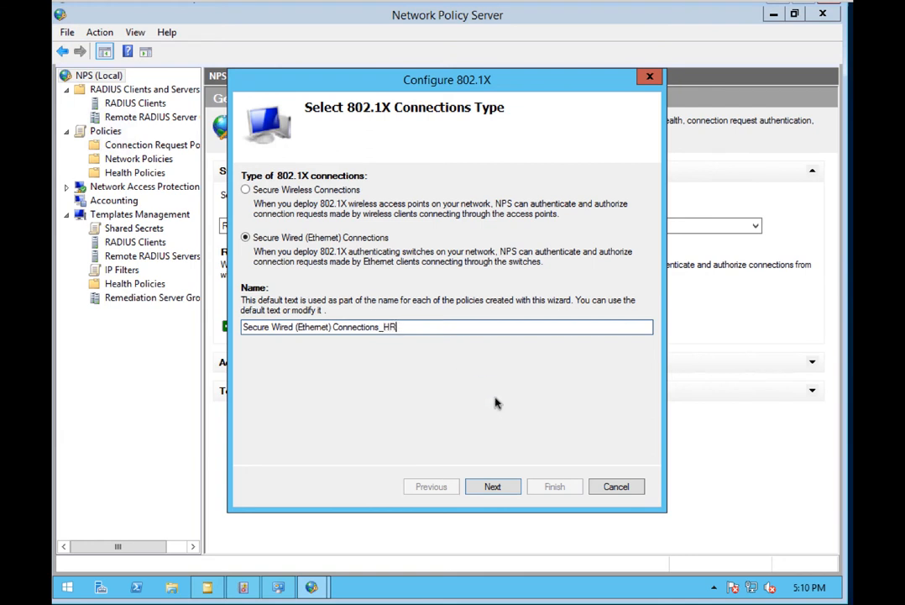
{"action": "mouse_move", "coordinate": [493, 486]}
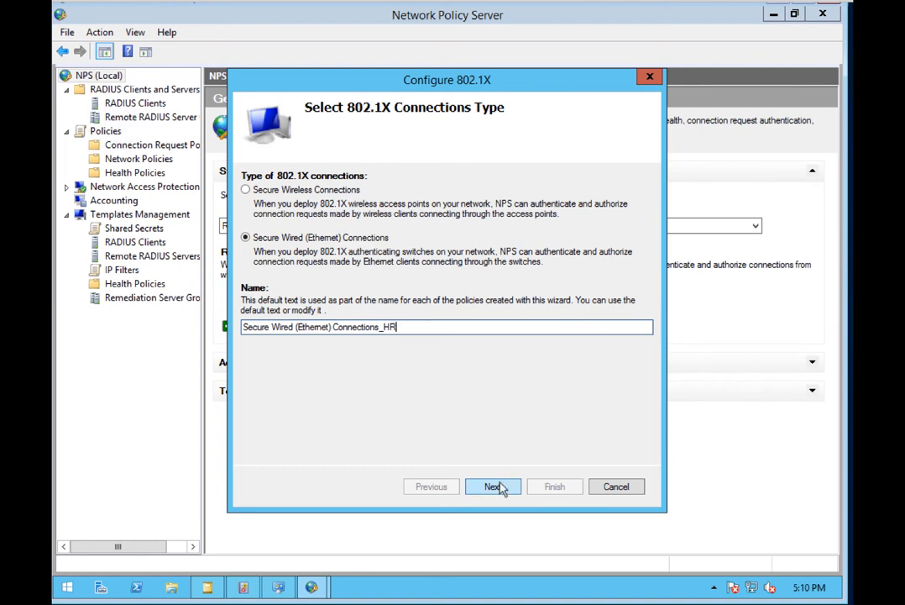
{"action": "left_click", "coordinate": [493, 486]}
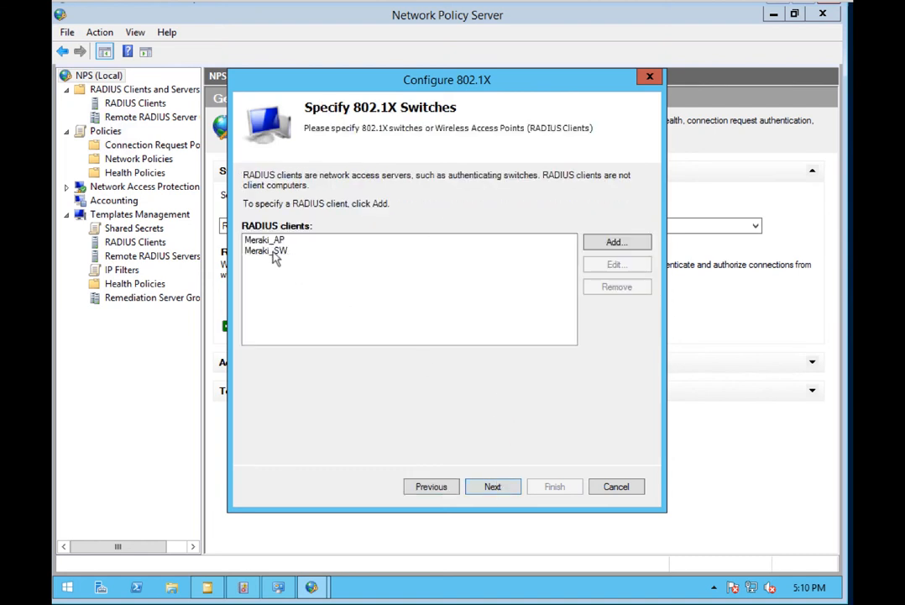
{"action": "left_click", "coordinate": [493, 486]}
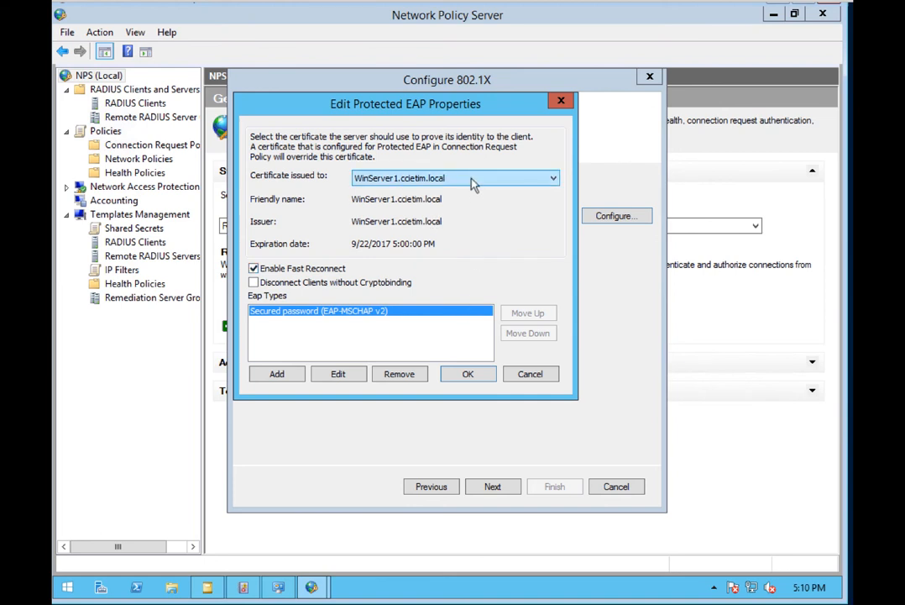
{"action": "mouse_move", "coordinate": [477, 341]}
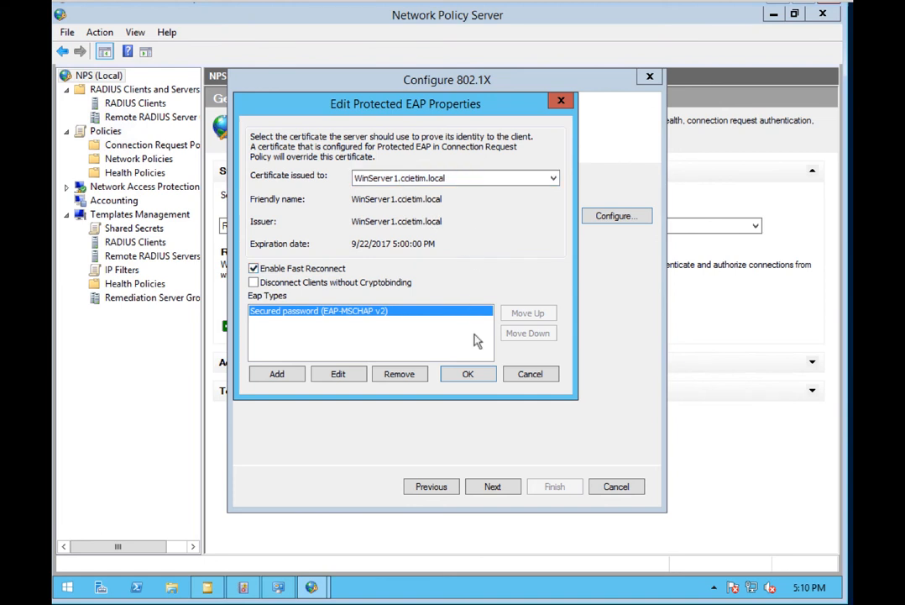
{"action": "left_click", "coordinate": [468, 373]}
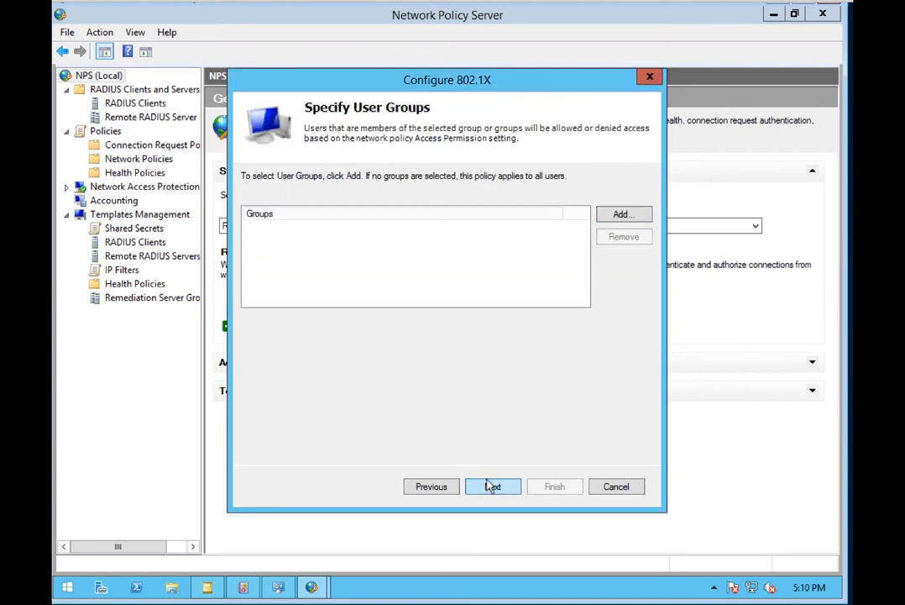
Add the HR_VLAN77 group as the policy's user group and advance to RADIUS attributes
{"action": "left_click", "coordinate": [623, 214]}
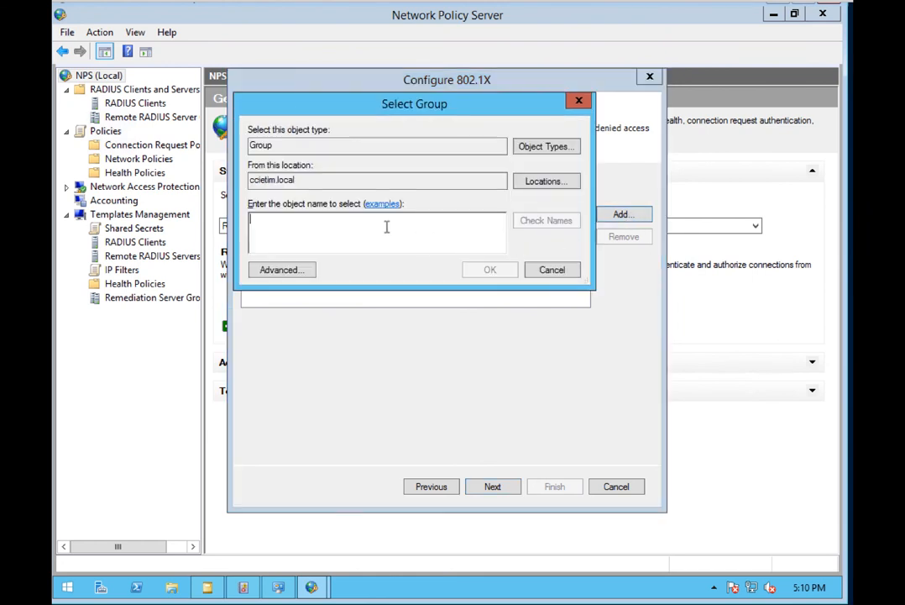
{"action": "type", "text": "VLAN_"}
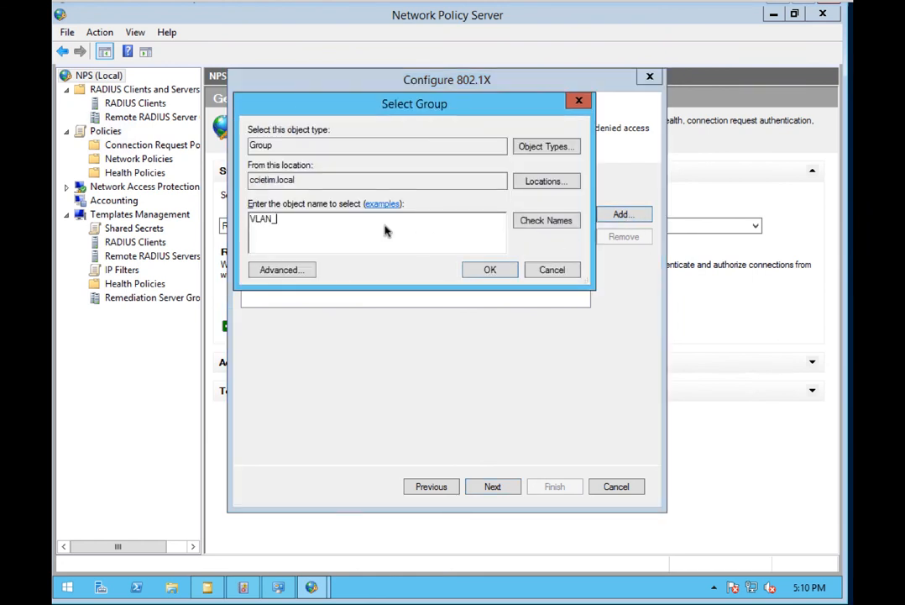
{"action": "key", "text": "BackSpace"}
{"action": "type", "text": "HR_"}
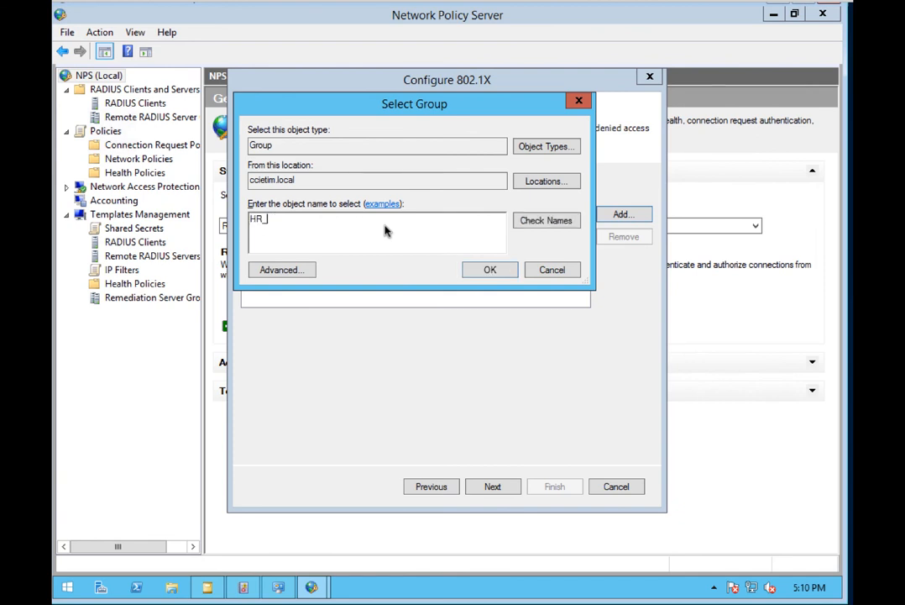
{"action": "type", "text": "VLAN5"}
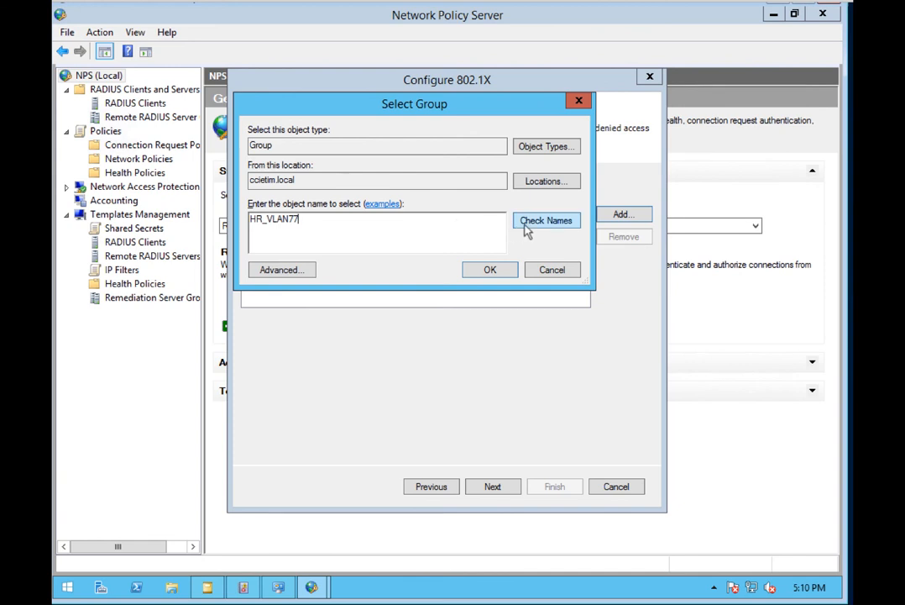
{"action": "left_click", "coordinate": [491, 269]}
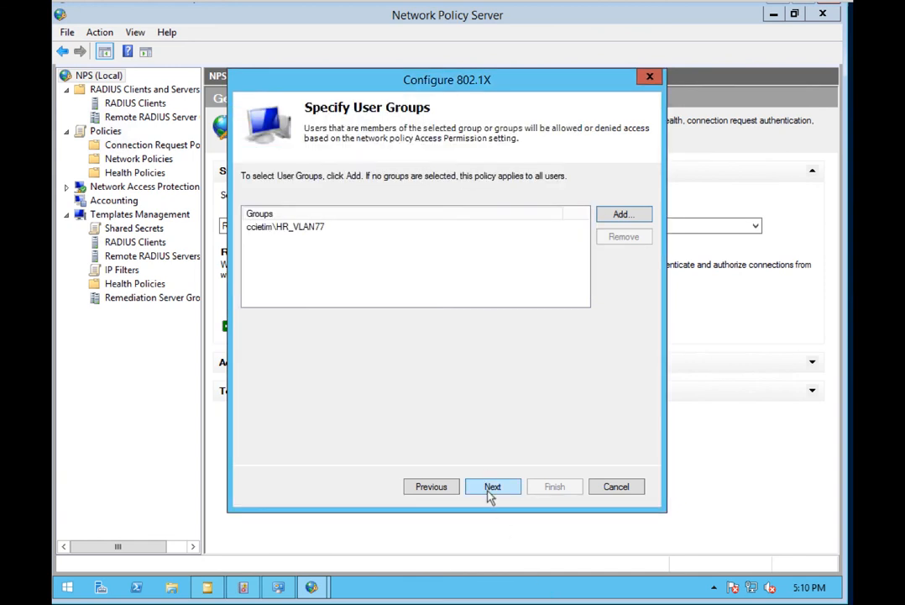
{"action": "left_click", "coordinate": [493, 486]}
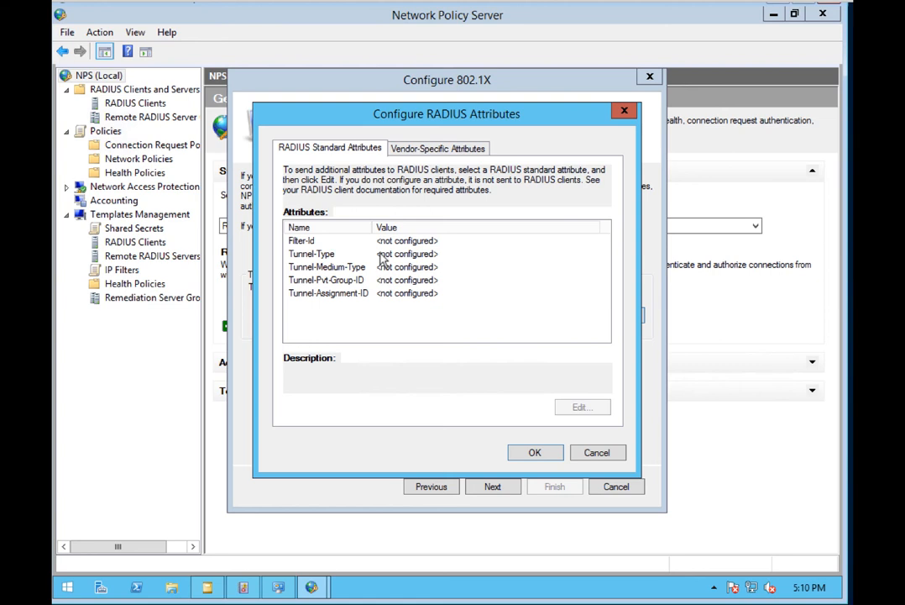
Set Tunnel-Type to Virtual LANs (VLAN)
{"action": "left_click", "coordinate": [311, 254]}
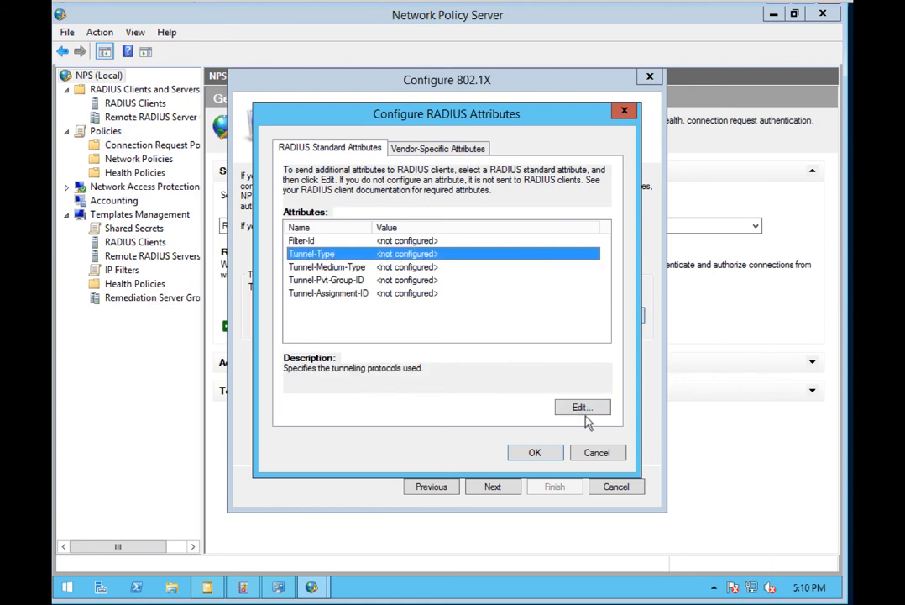
{"action": "left_click", "coordinate": [581, 408]}
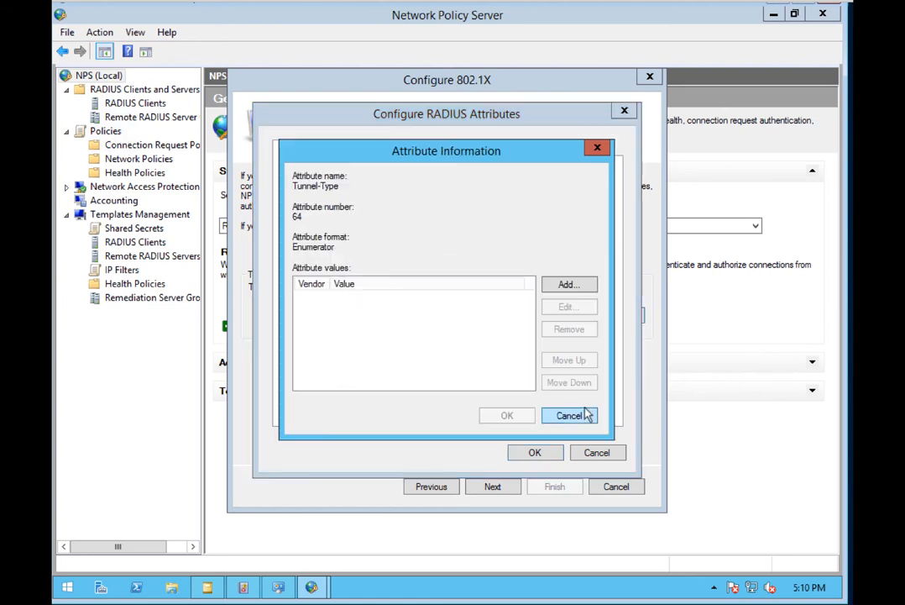
{"action": "left_click", "coordinate": [568, 284]}
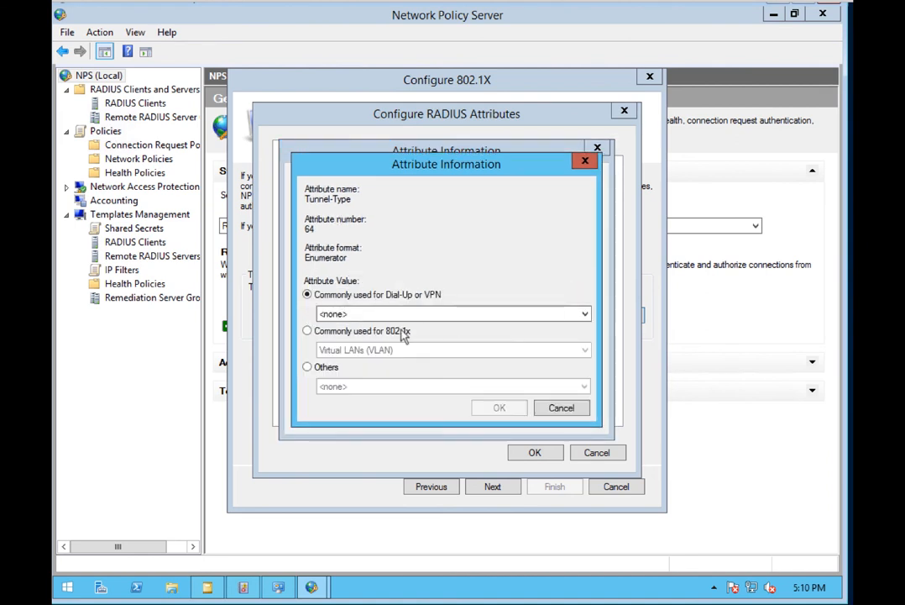
{"action": "left_click", "coordinate": [308, 330]}
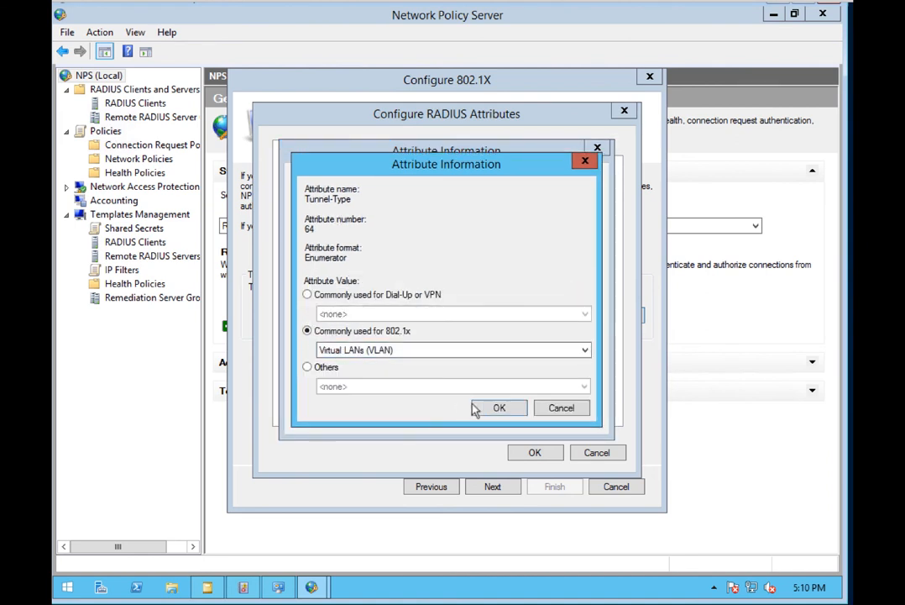
{"action": "left_click", "coordinate": [499, 407]}
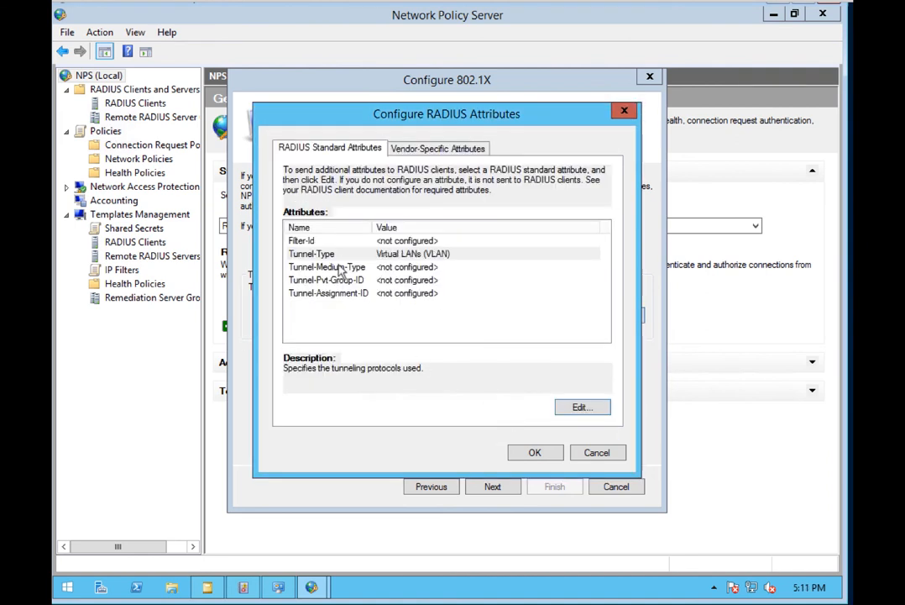
Set Tunnel-Medium-Type to 802
{"action": "left_click", "coordinate": [326, 266]}
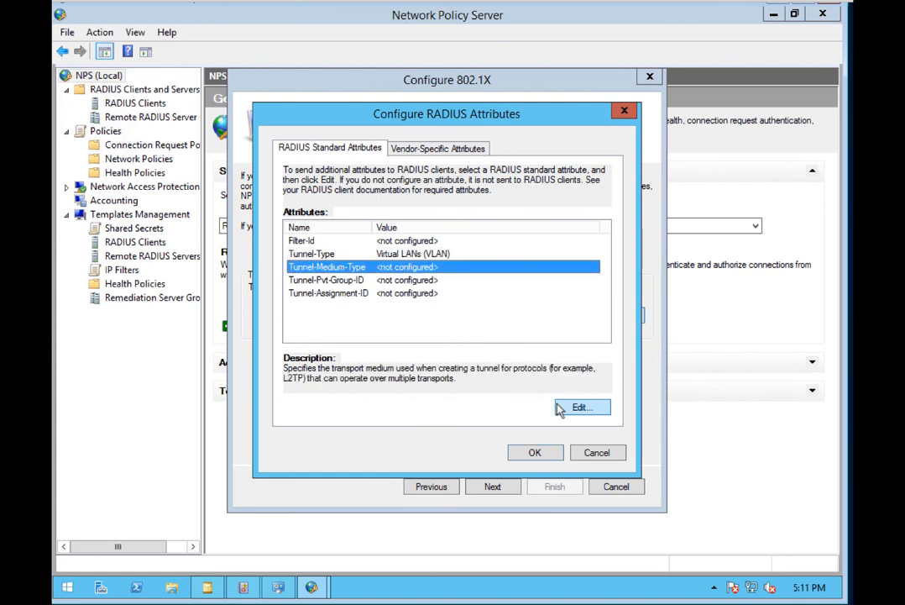
{"action": "left_click", "coordinate": [581, 407]}
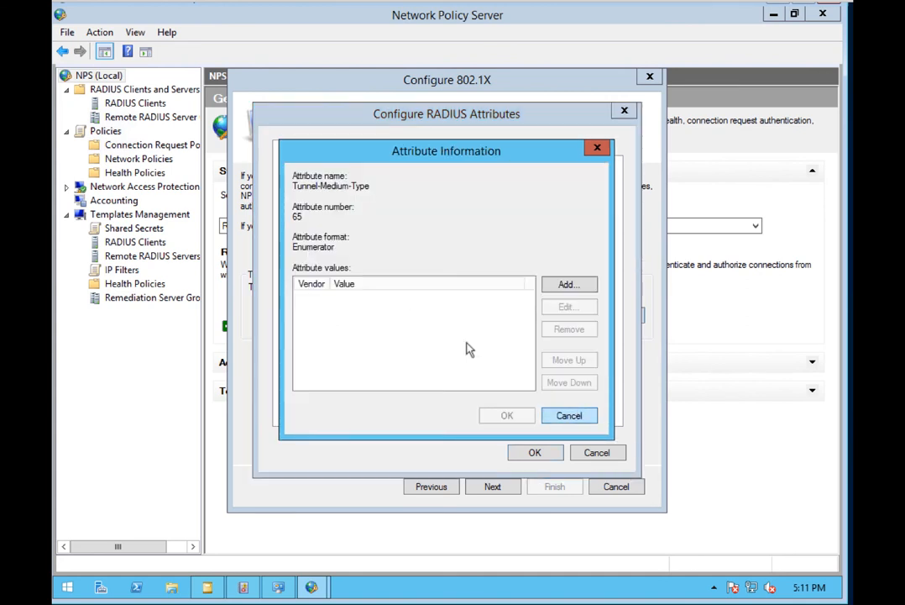
{"action": "left_click", "coordinate": [568, 284]}
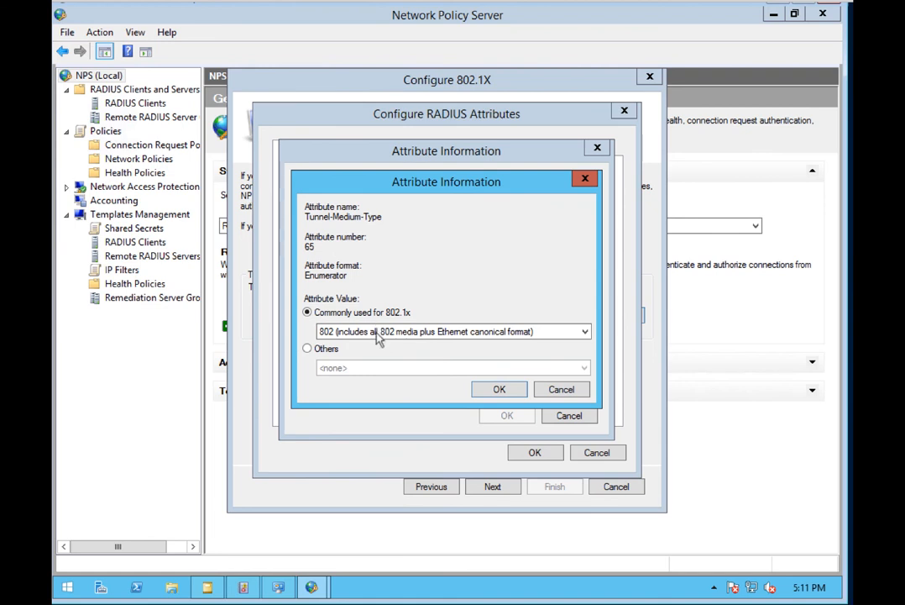
{"action": "left_click", "coordinate": [499, 389]}
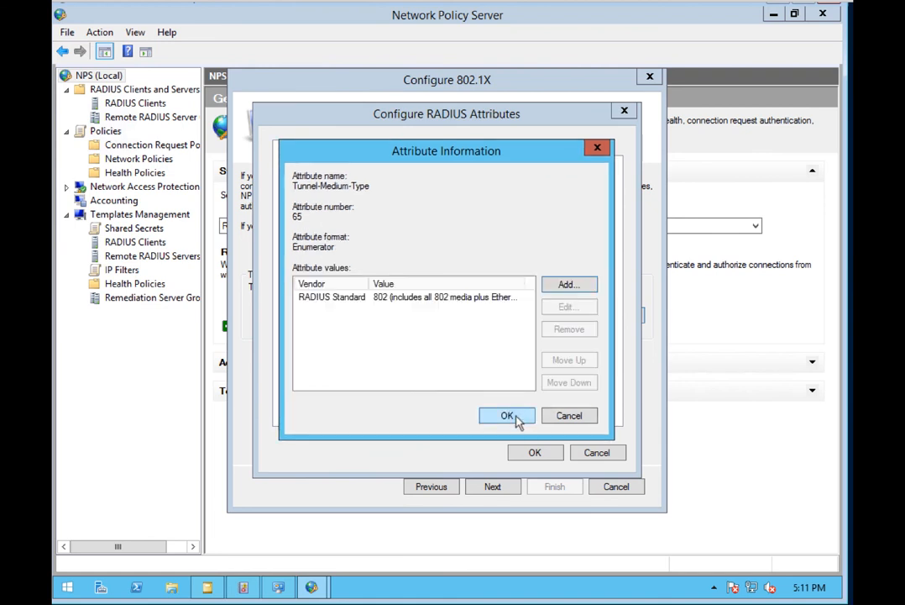
{"action": "left_click", "coordinate": [506, 415]}
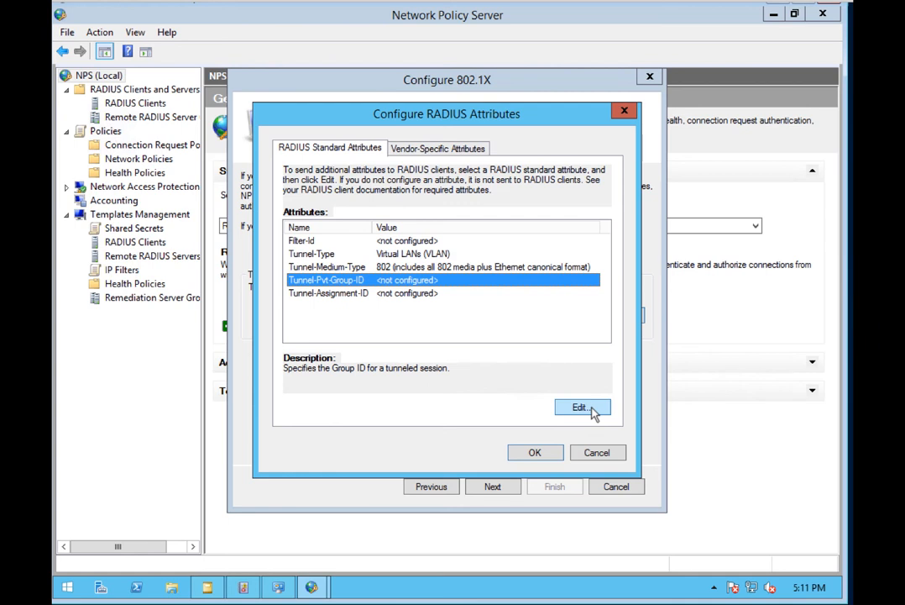
Set Tunnel-Pvt-Group-ID to 77 and accept the RADIUS attributes
{"action": "left_click", "coordinate": [581, 407]}
{"action": "type", "text": "77"}
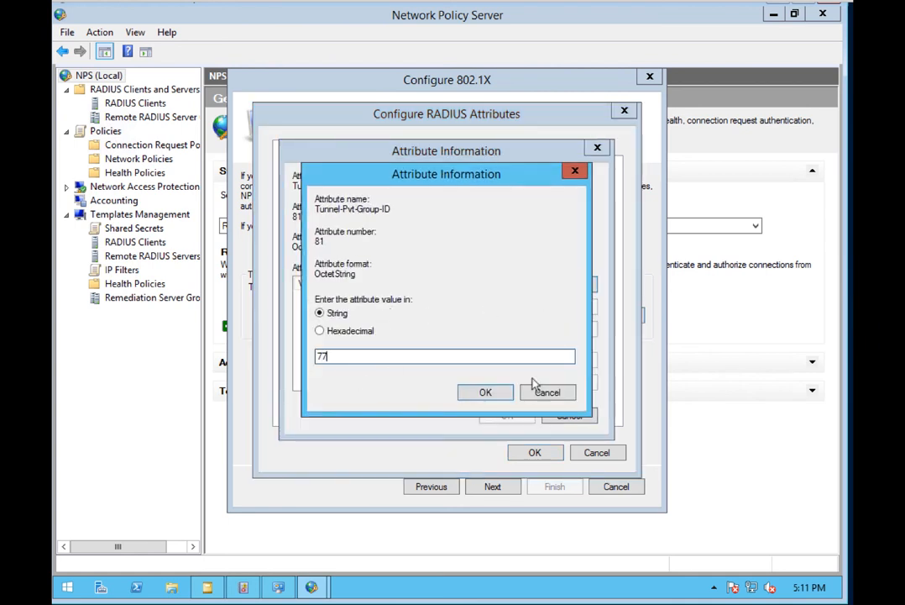
{"action": "left_click", "coordinate": [485, 392]}
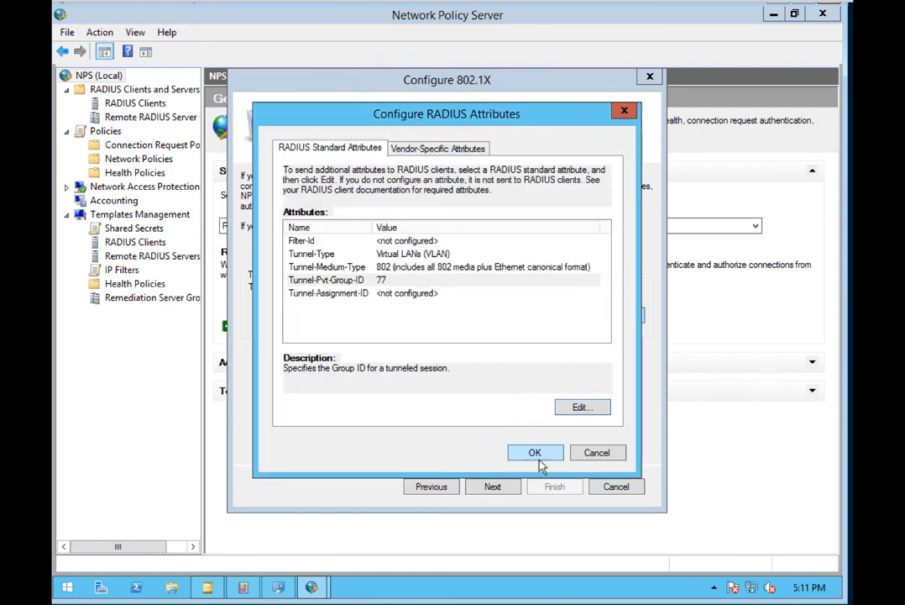
{"action": "left_click", "coordinate": [535, 451]}
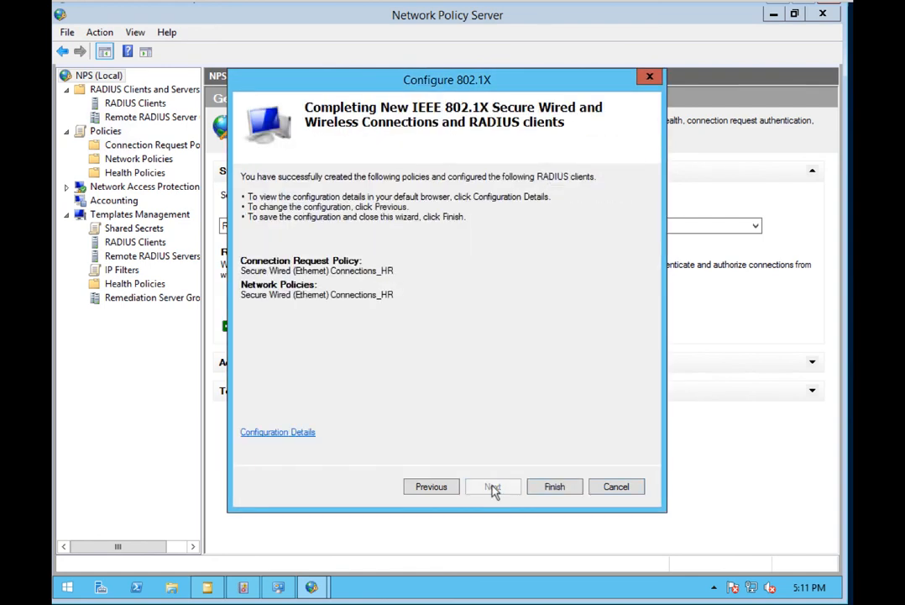
Finish the wizard, saving the Secure Wired (Ethernet) Connections_HR policies
{"action": "left_click", "coordinate": [554, 487]}
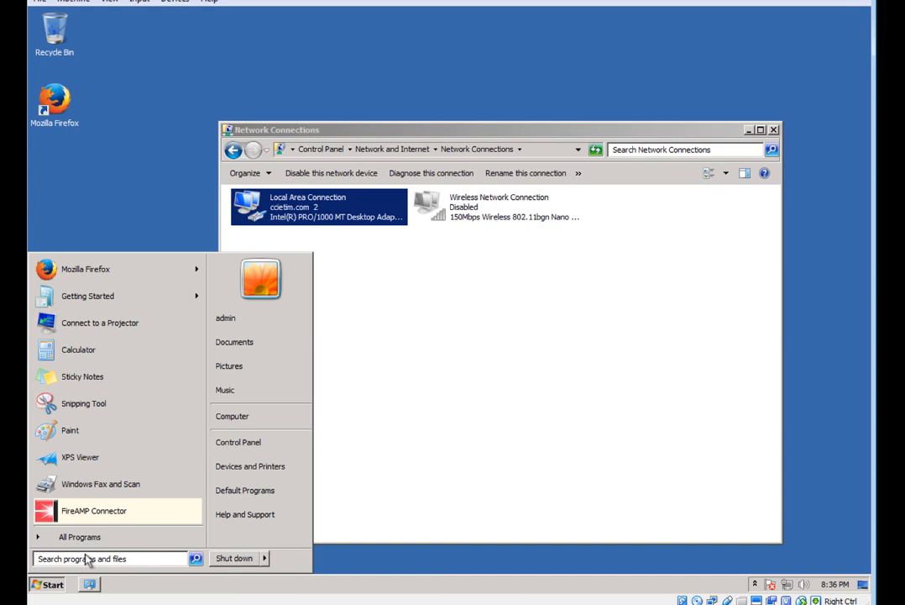
Run ipconfig in a Command Prompt to confirm the client's 192.168.77.6 address
{"action": "type", "text": "cmd'"}
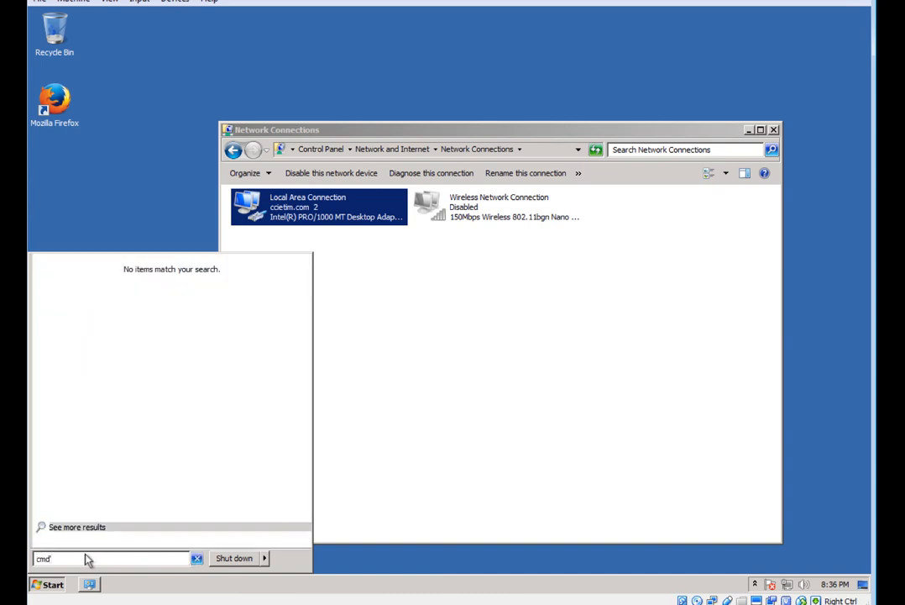
{"action": "key", "text": "enter"}
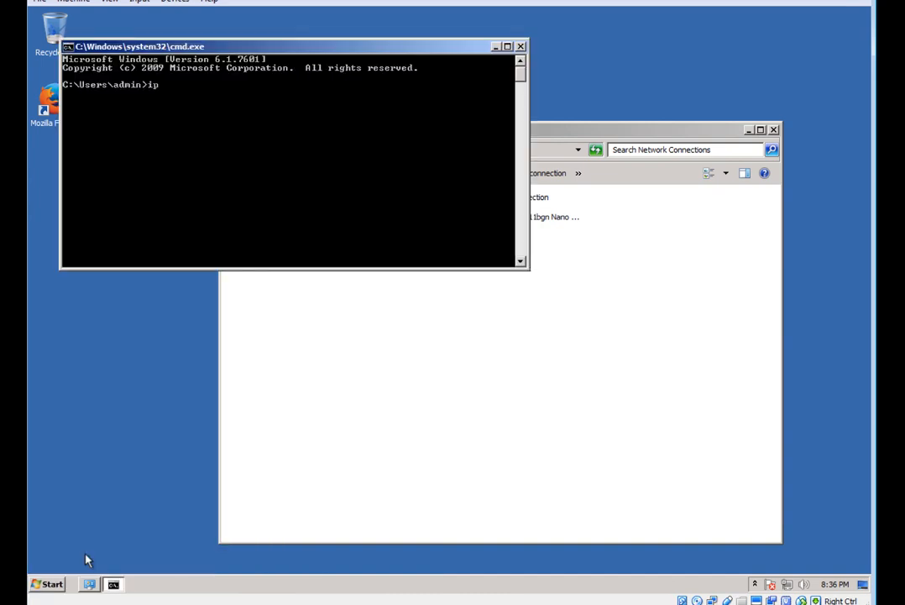
{"action": "type", "text": "config"}
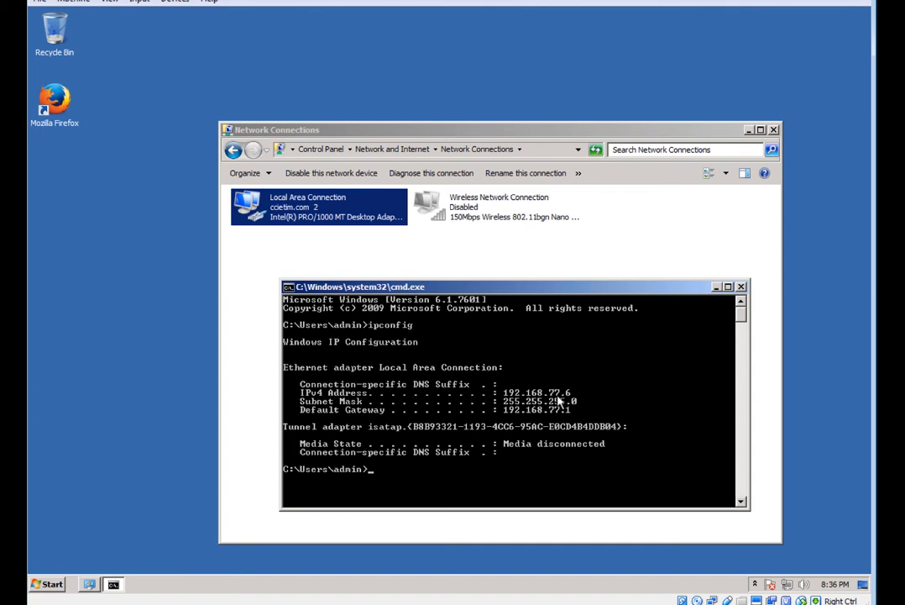
Ping 192.168.55.1 and 192.168.1.1, confirming neither replies
{"action": "type", "text": "ping"}
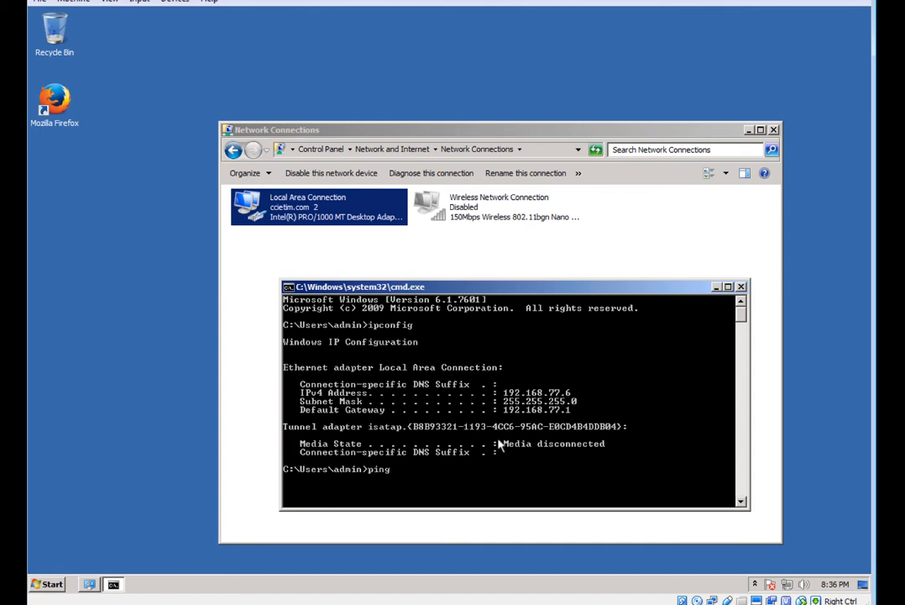
{"action": "type", "text": "192.168.55.1"}
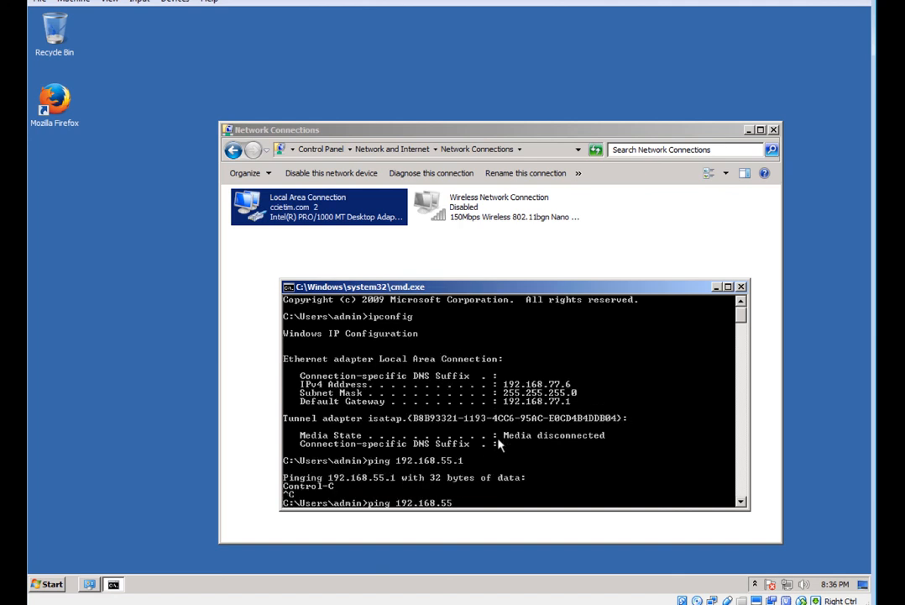
{"action": "key", "text": "Return"}
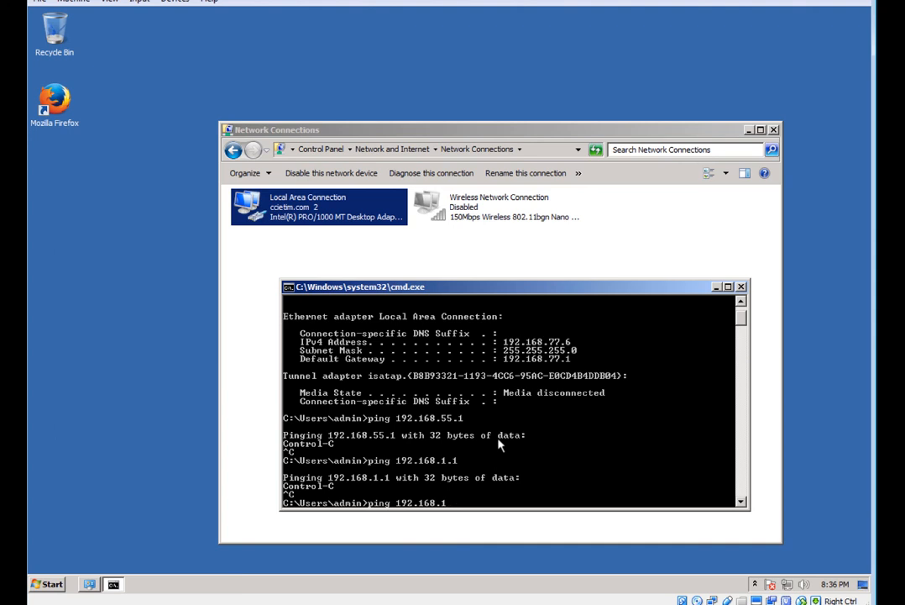
{"action": "type", "text": "8"}
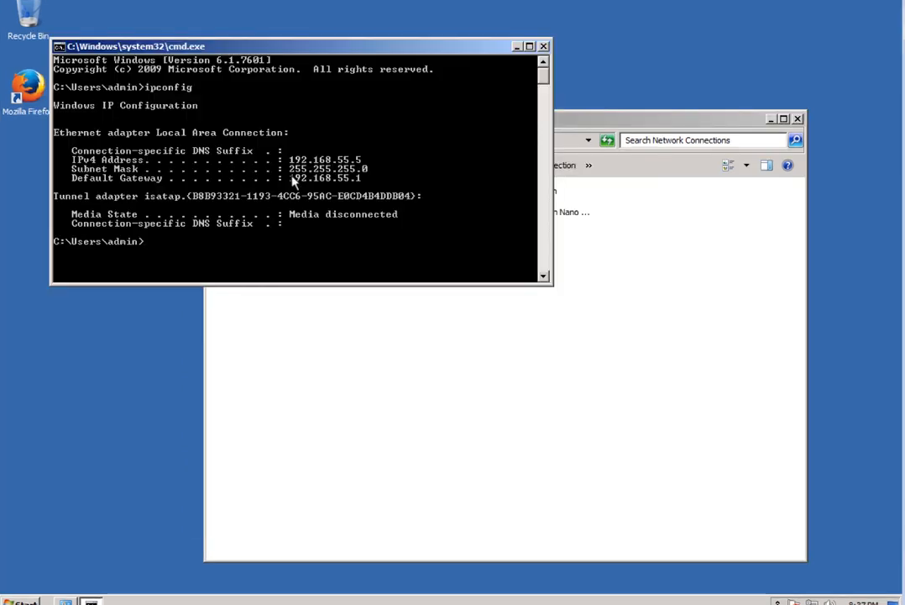
From client 192.168.55.5, ping 192.168.100.1 and 192.168.1.1 with 0% loss, then start pinging 8.8.88
{"action": "left_click_drag", "start_coordinate": [294, 46], "coordinate": [328, 70]}
{"action": "type", "text": "ping"}
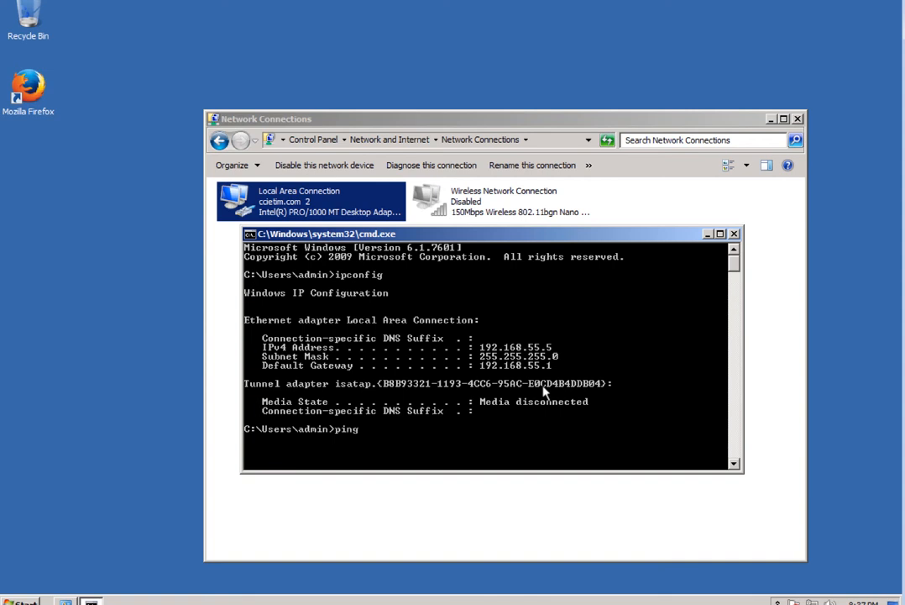
{"action": "type", "text": "192.168.5"}
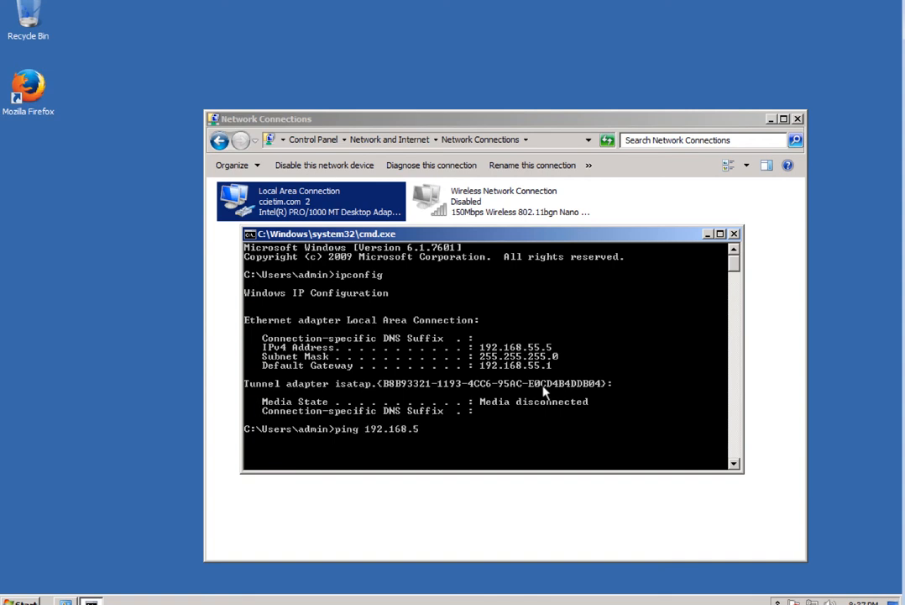
{"action": "type", "text": "100.1"}
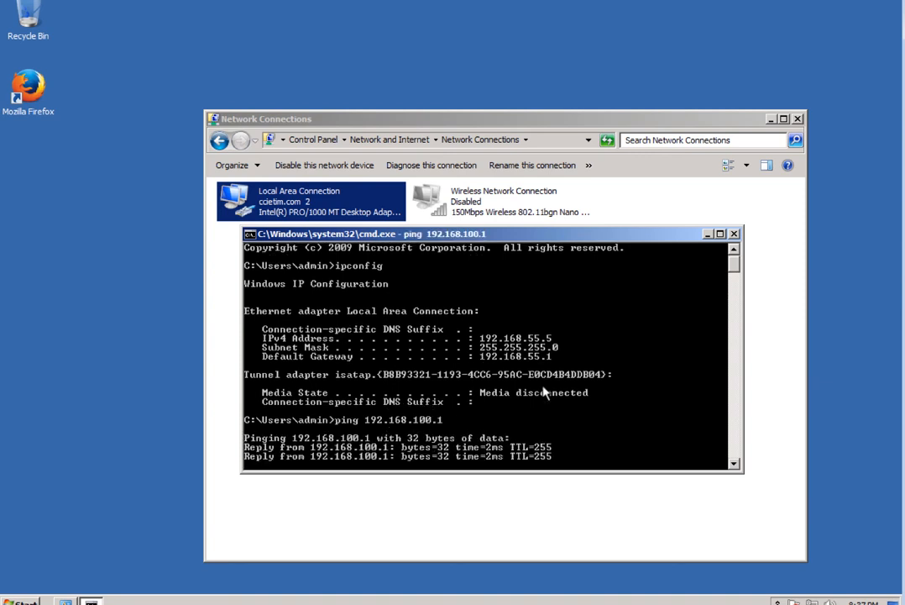
{"action": "type", "text": "ping 192.168.1.1"}
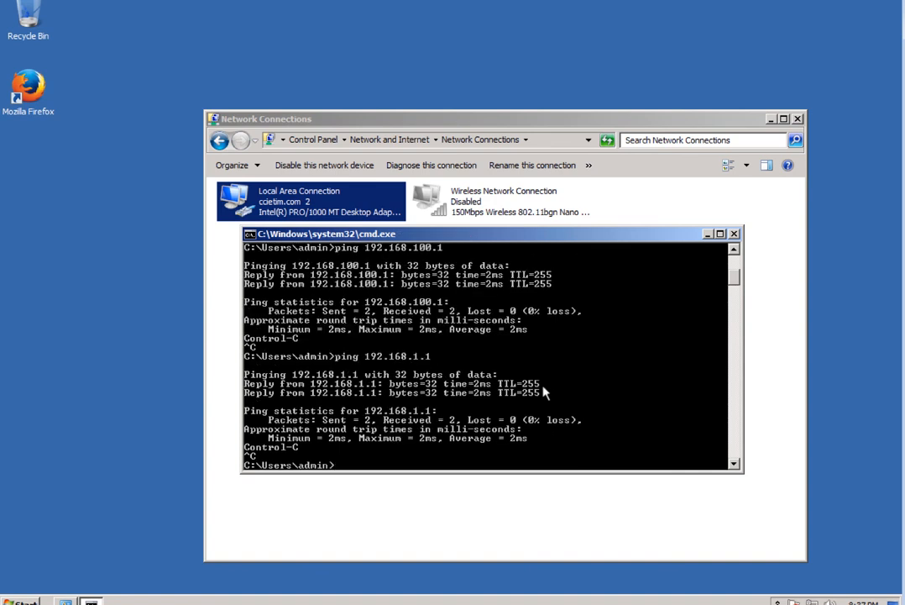
{"action": "type", "text": "ping 8.8.88"}
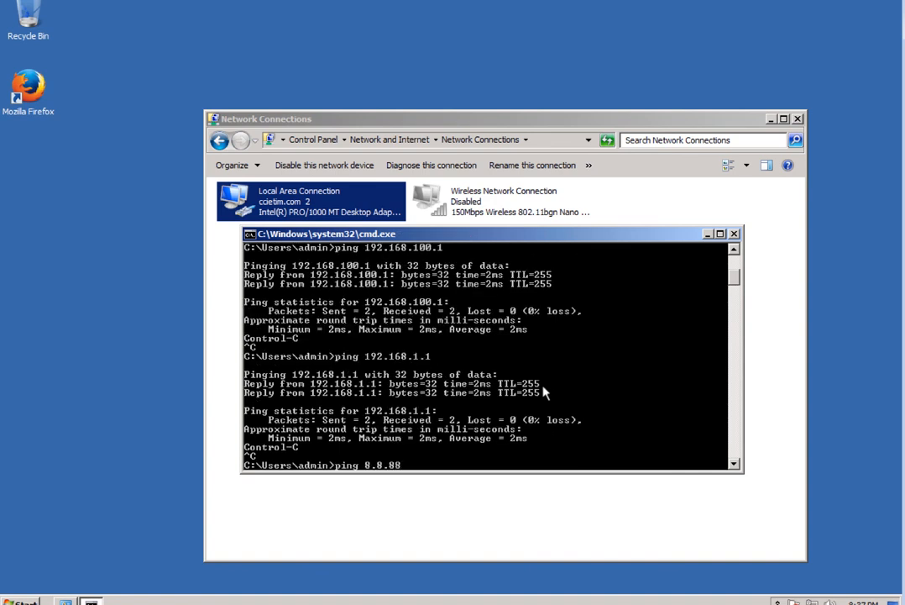